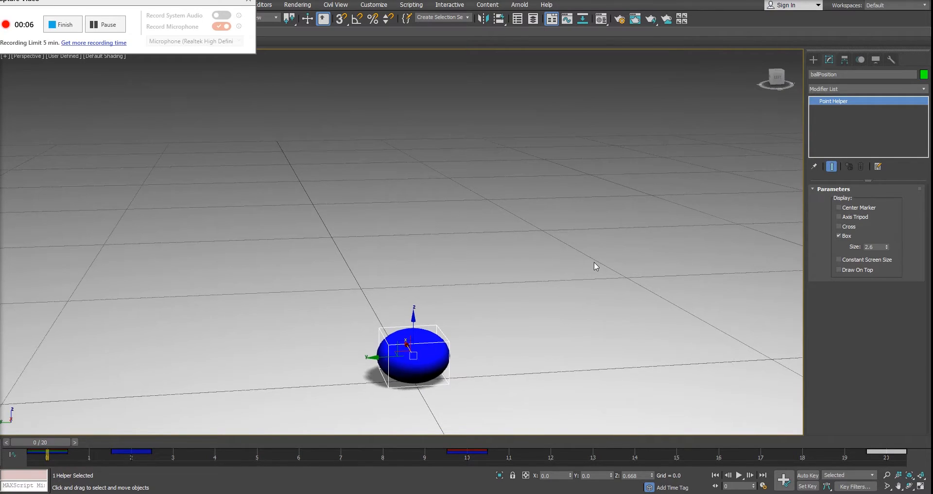
# - Place the targeted physical camera PhysCamera001 so it frames the blue ball
pyautogui.click(740, 475)
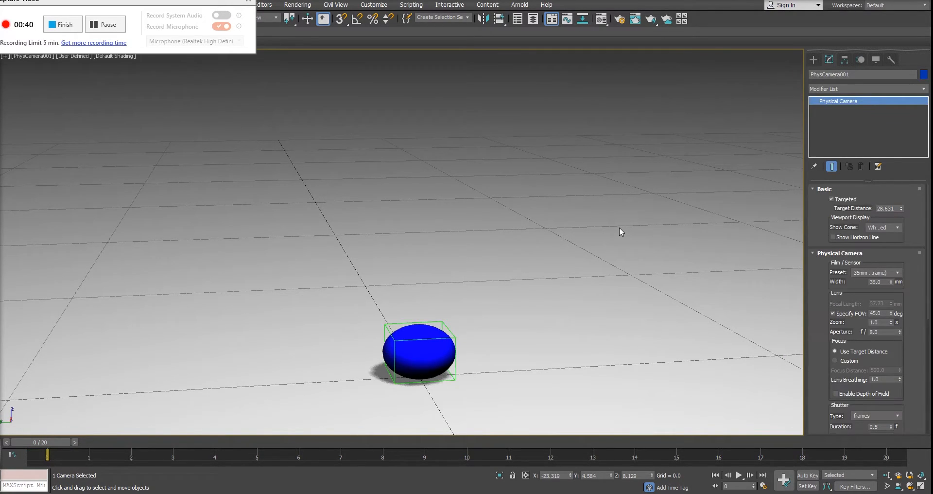
pyautogui.moveTo(662, 225)
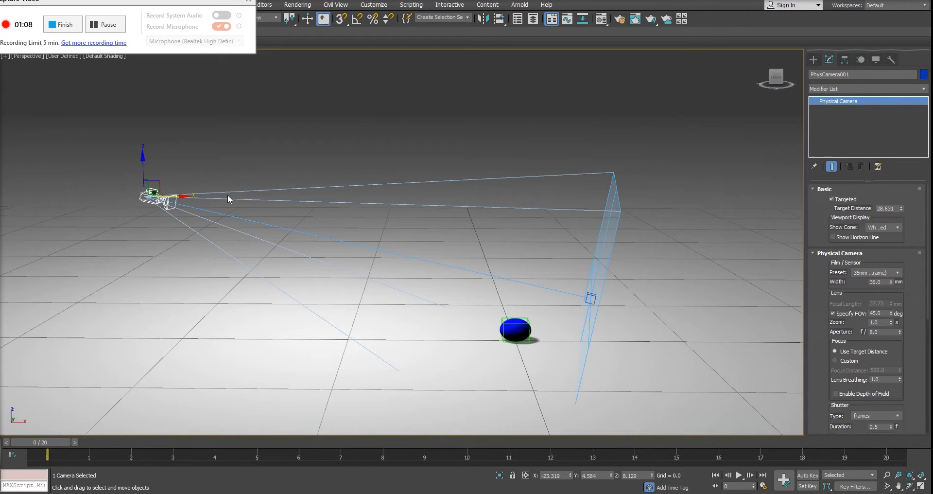
pyautogui.moveTo(38, 79)
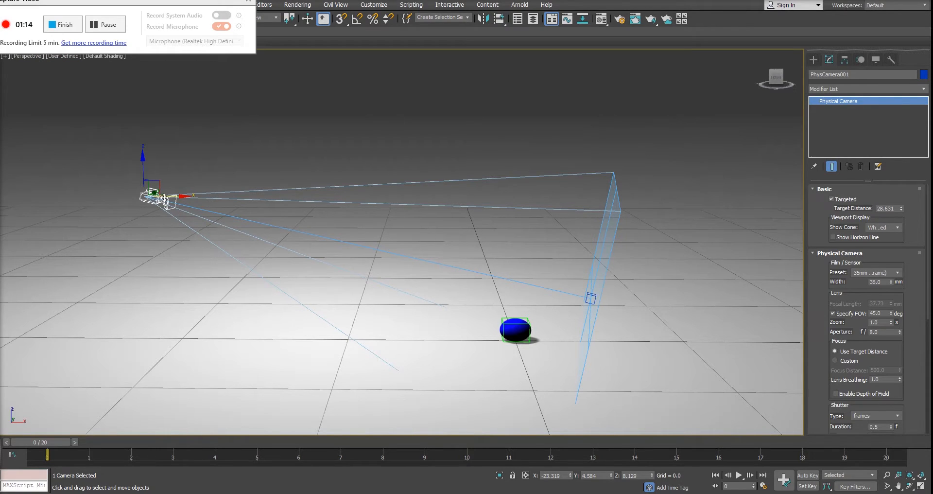
# - View the scene through PhysCamera001 and go to frame 10, the bounce's peak
pyautogui.click(26, 55)
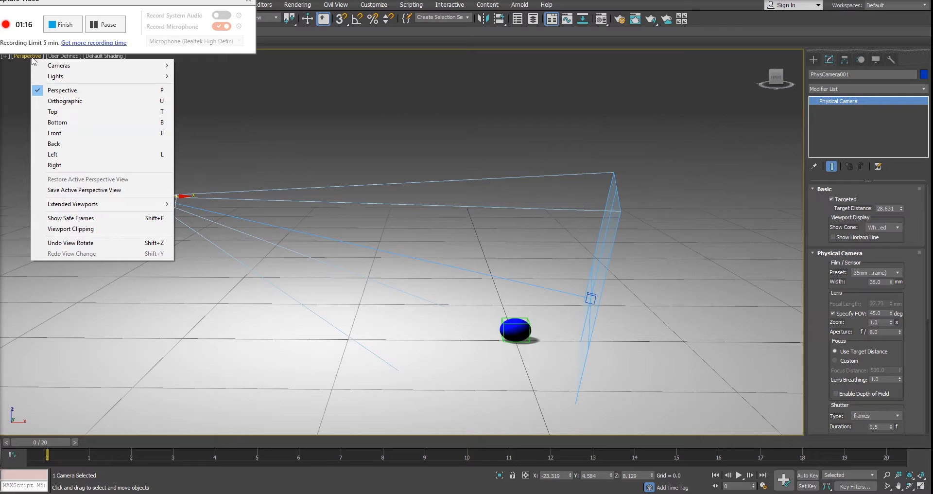
pyautogui.moveTo(59, 65)
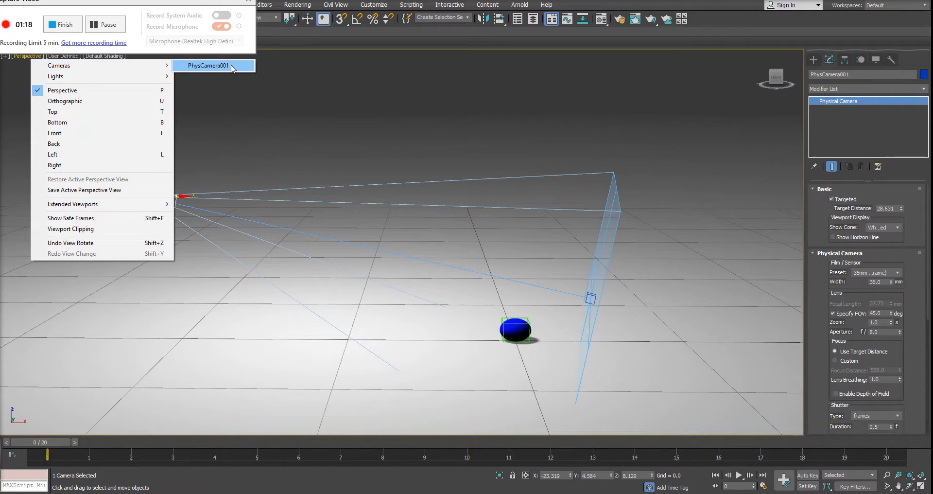
pyautogui.click(208, 66)
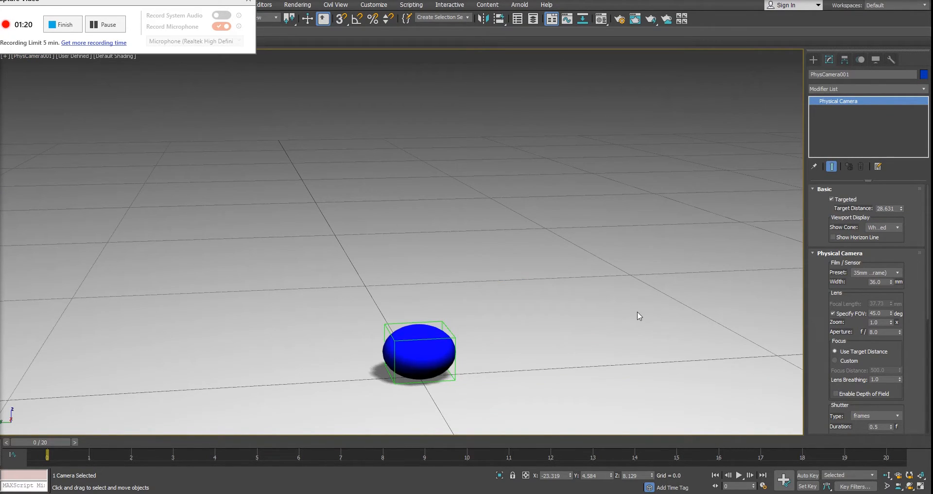
pyautogui.click(740, 474)
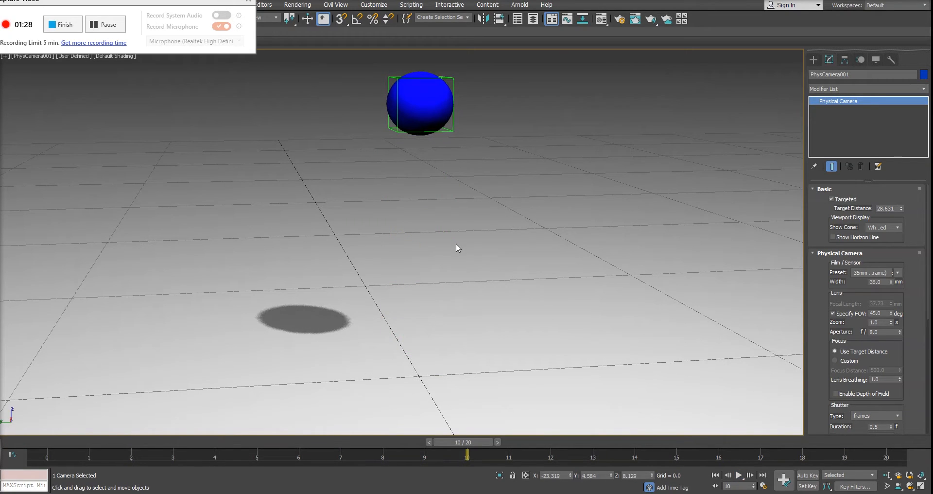
pyautogui.moveTo(490, 257)
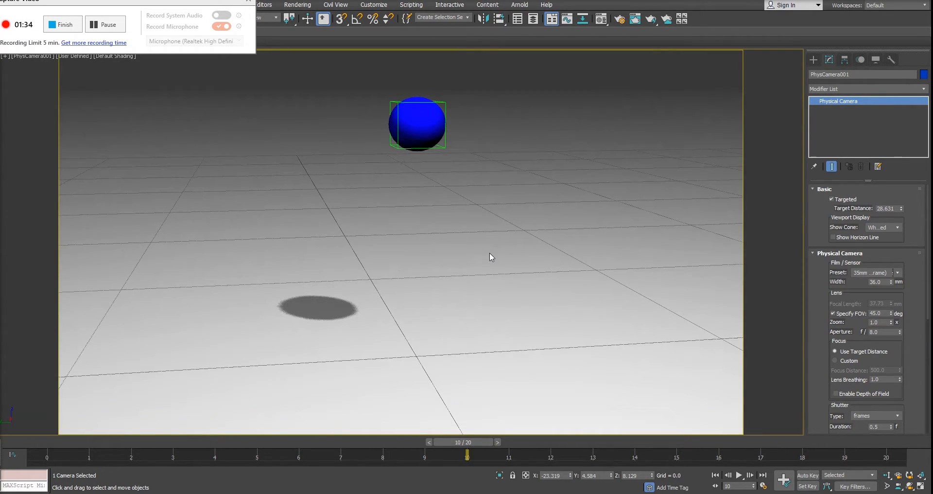
pyautogui.moveTo(721, 97)
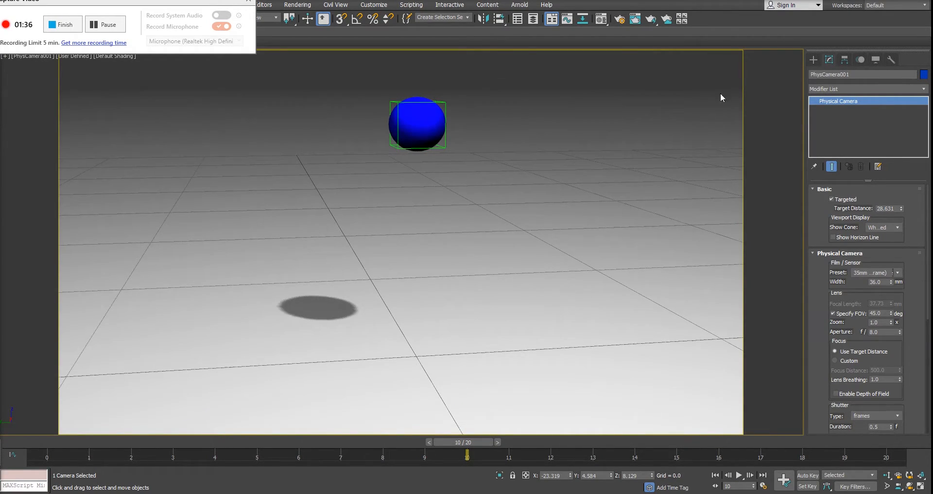
pyautogui.moveTo(86, 142)
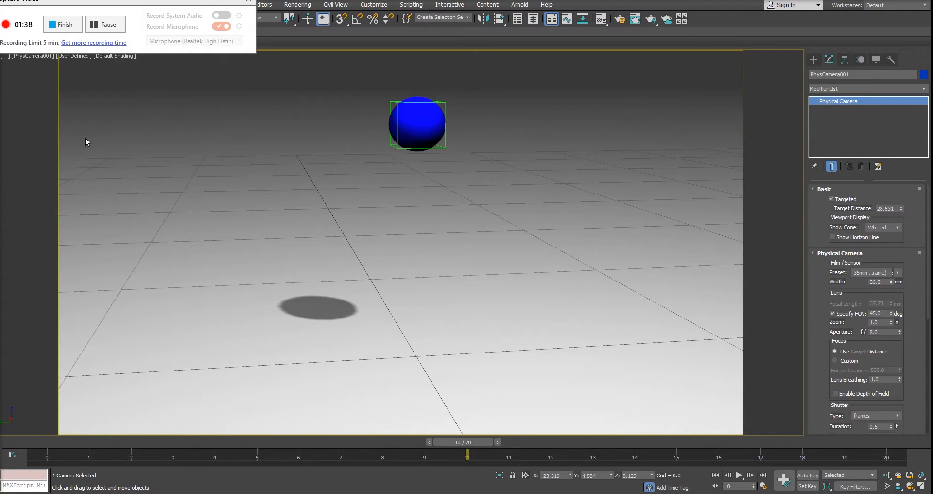
pyautogui.moveTo(766, 268)
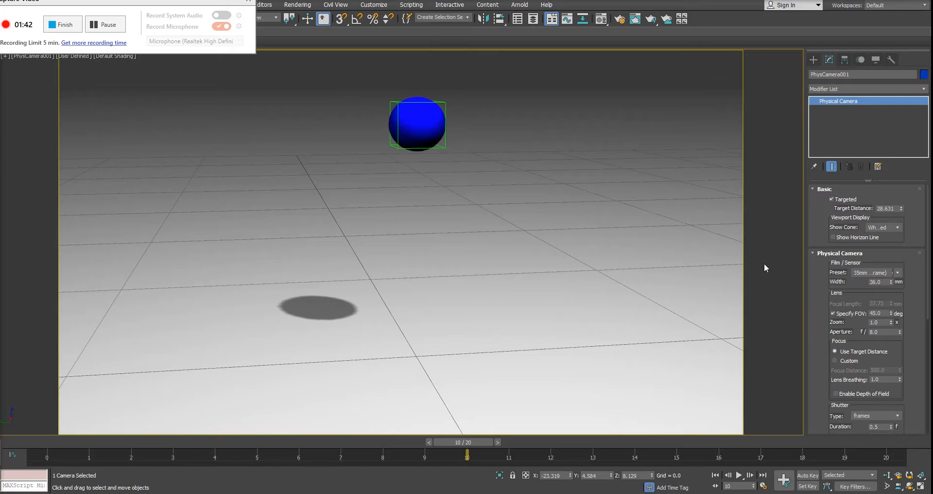
pyautogui.moveTo(34, 163)
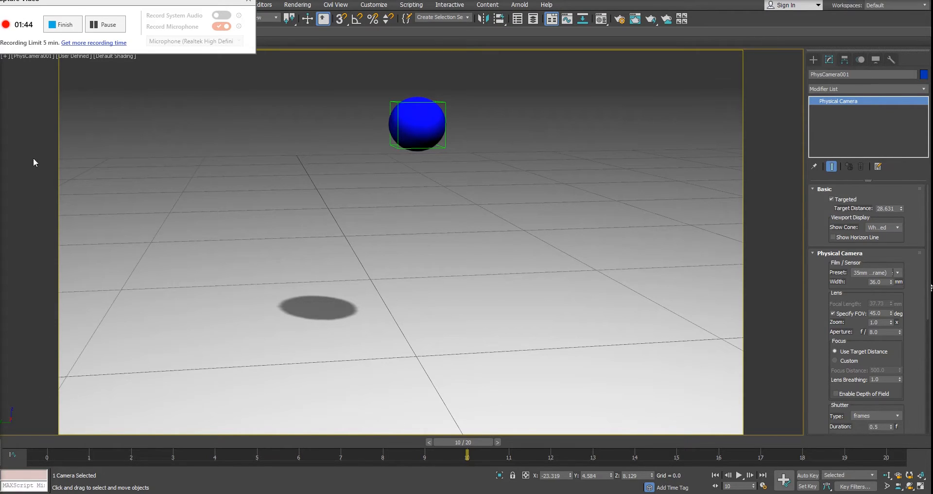
pyautogui.moveTo(782, 427)
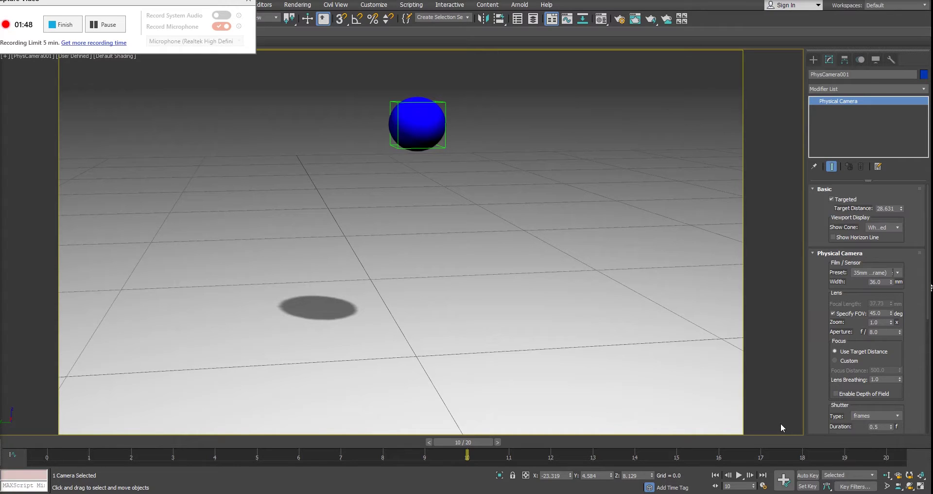
pyautogui.moveTo(175, 40)
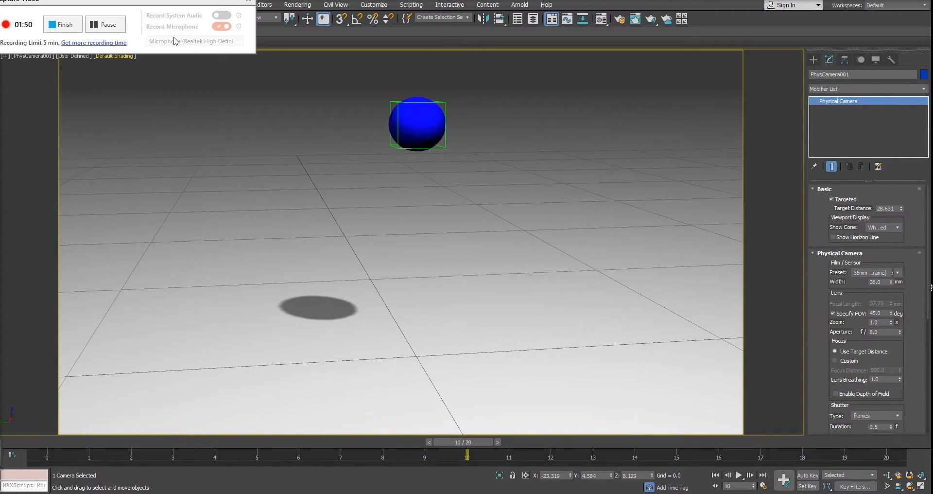
pyautogui.moveTo(618, 390)
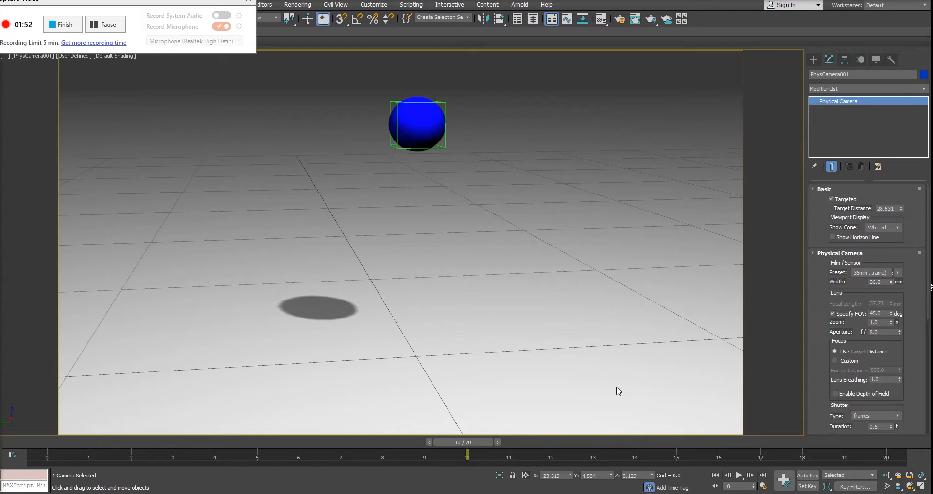
pyautogui.moveTo(787, 292)
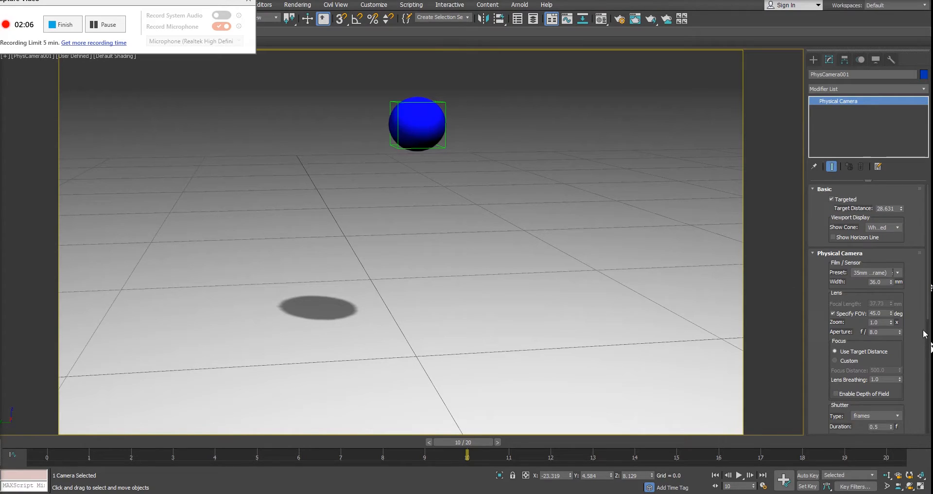
pyautogui.moveTo(619, 19)
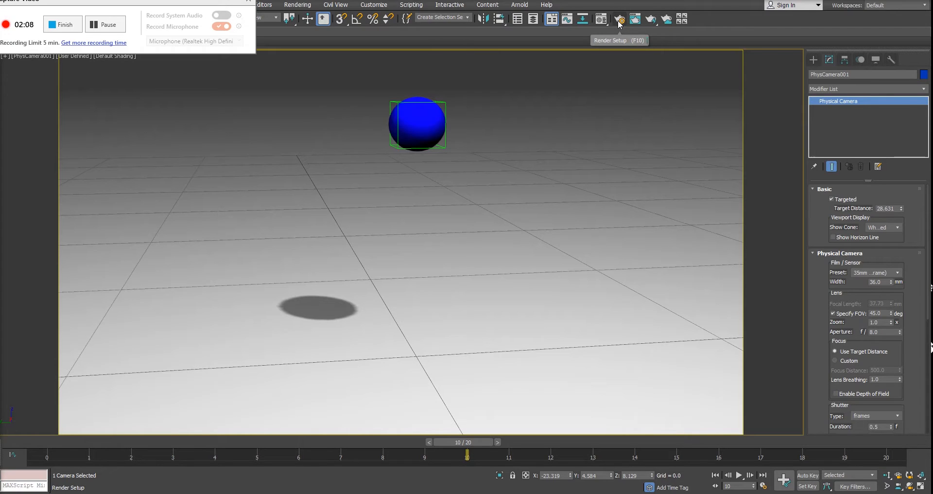
# - Open Render Setup and pick the HDTV (video) output size preset at 1920x1080
pyautogui.click(619, 19)
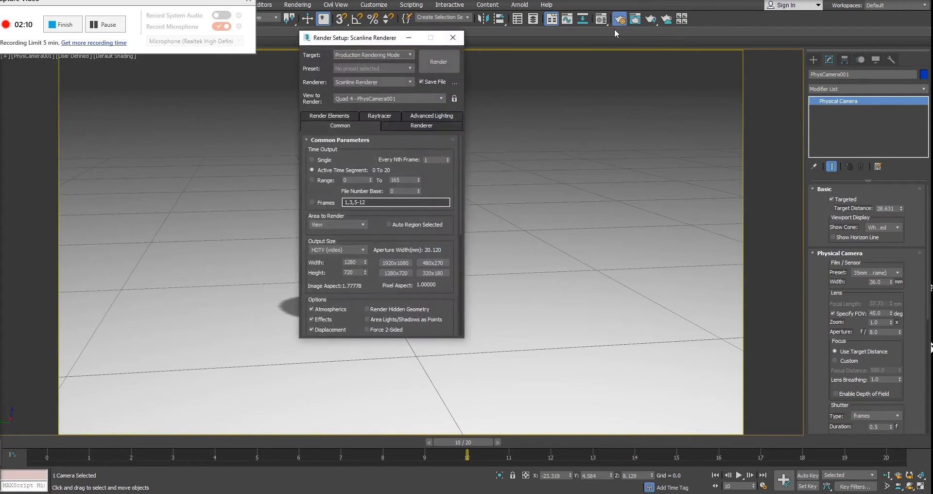
pyautogui.moveTo(357, 37); pyautogui.dragTo(560, 69)
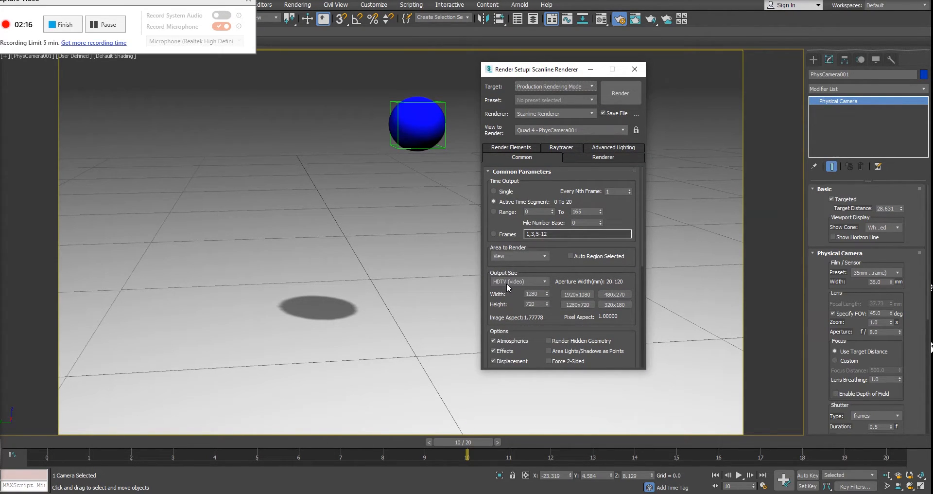
pyautogui.click(518, 281)
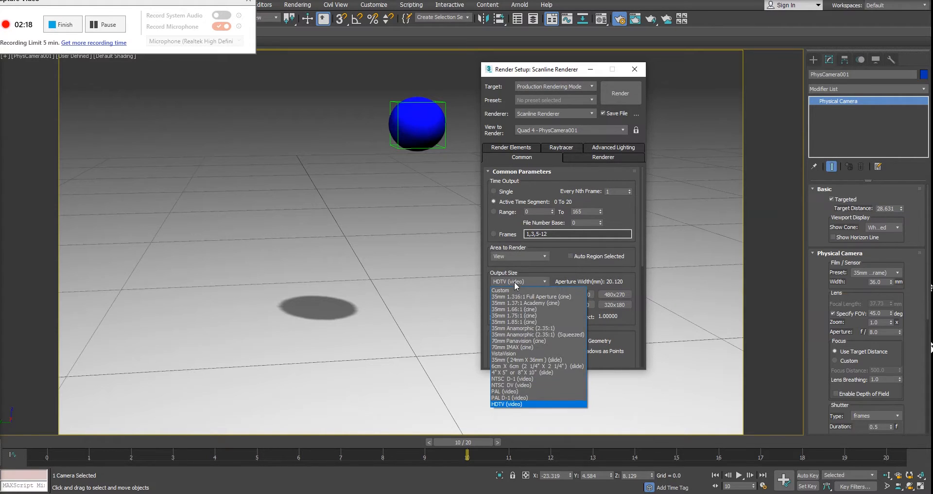
pyautogui.click(502, 290)
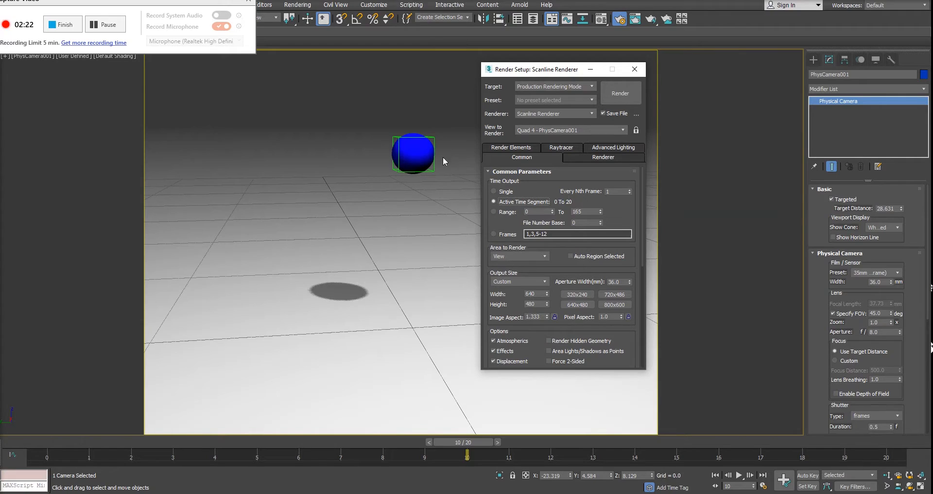
pyautogui.click(519, 281)
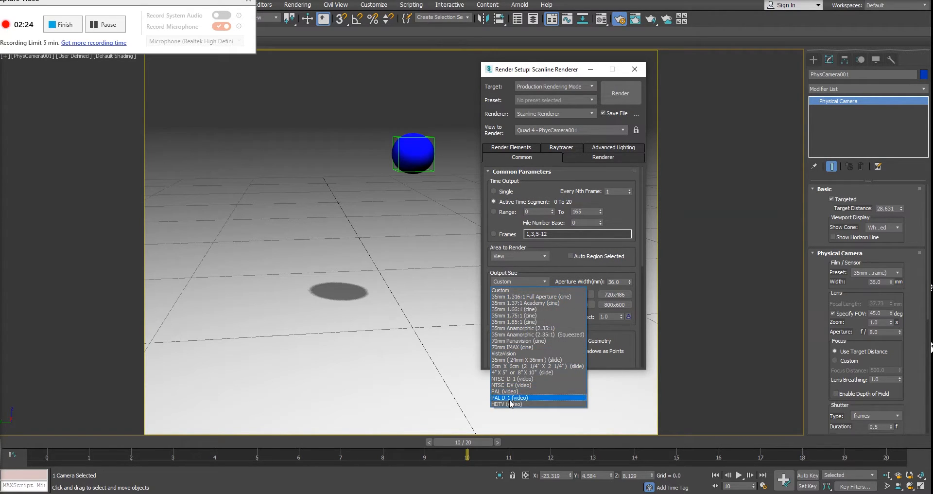
pyautogui.click(505, 403)
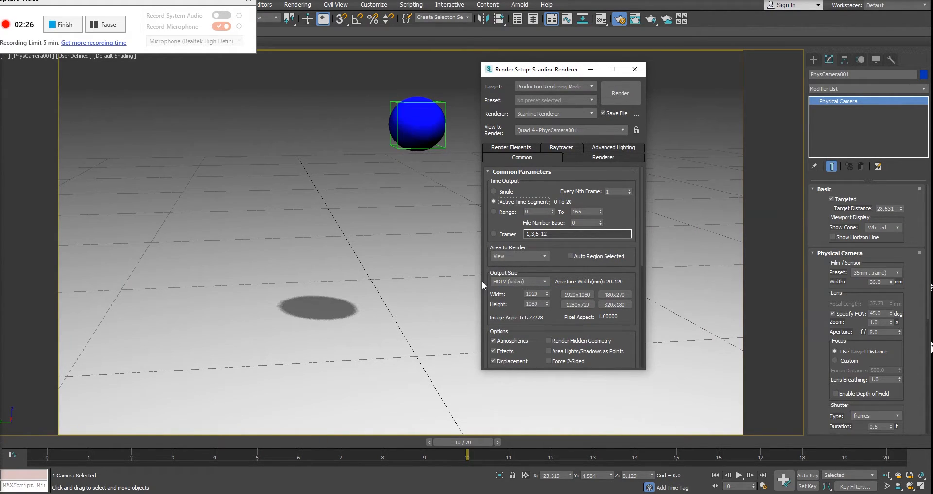
pyautogui.moveTo(547, 310)
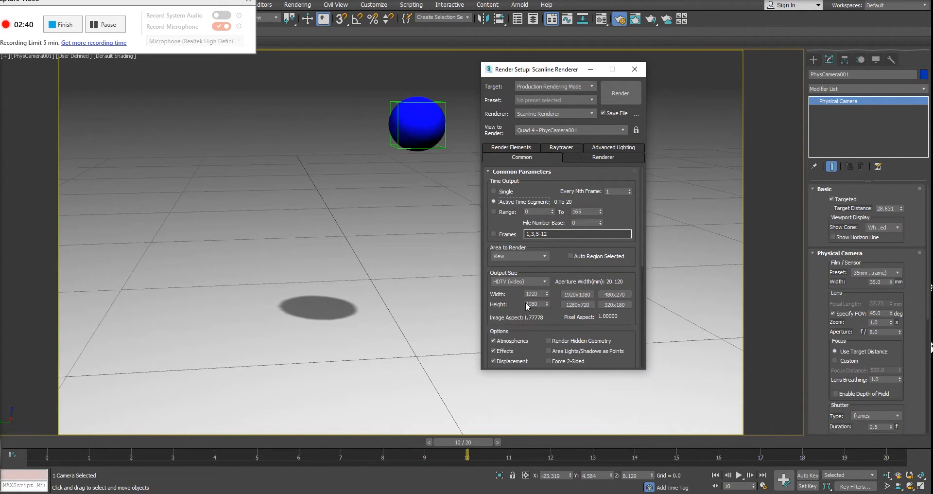
# - Change the HDTV render output size to 1280x720
pyautogui.click(577, 304)
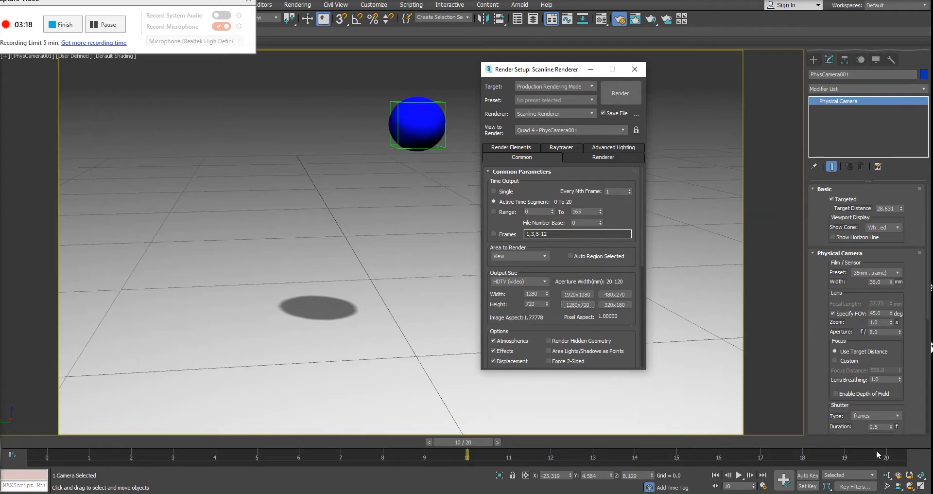
pyautogui.moveTo(692, 404)
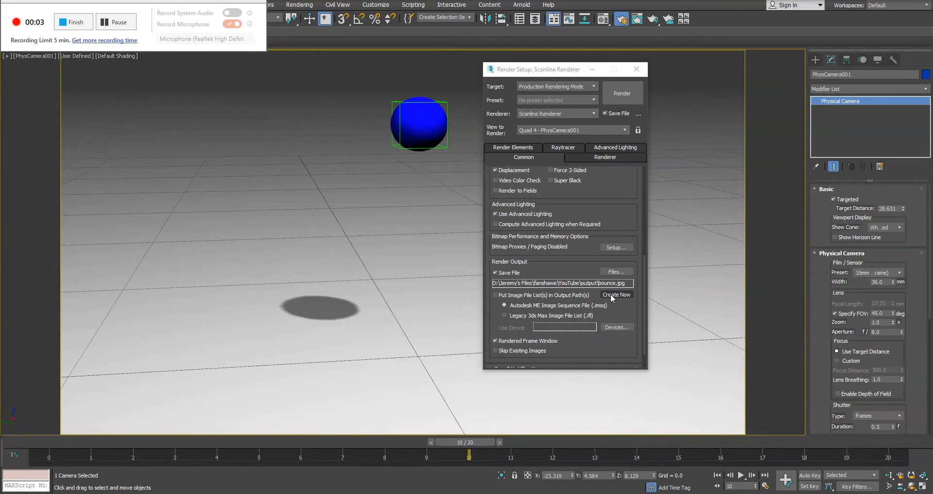
pyautogui.moveTo(624, 276)
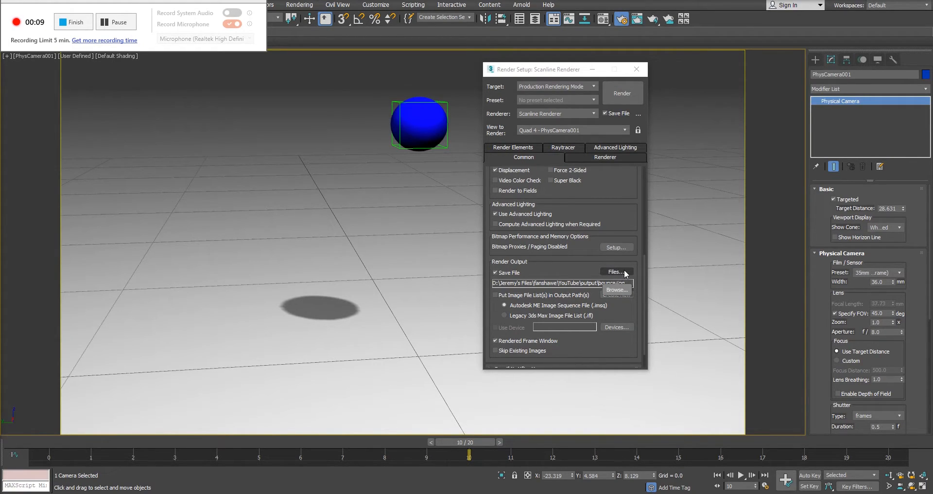
# - Save rendered frames as bounce.jpg JPEG files in the YouTube output folder
pyautogui.click(615, 272)
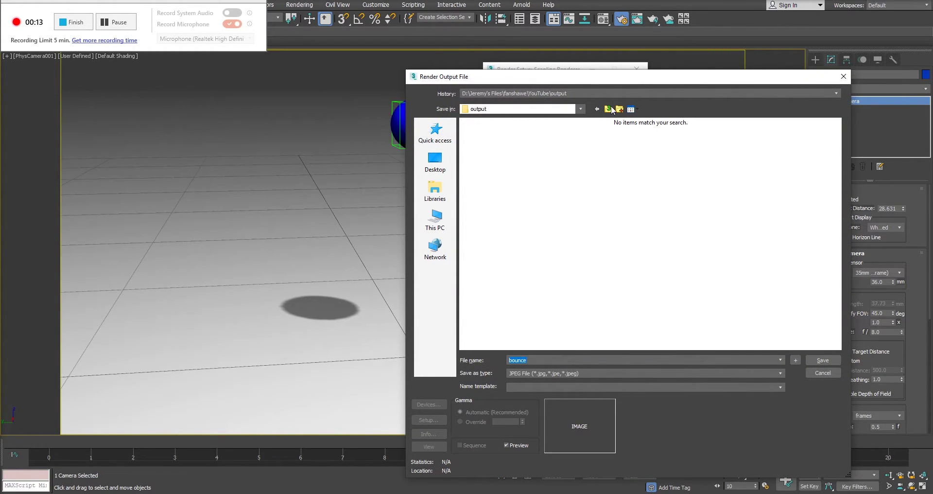
pyautogui.click(596, 109)
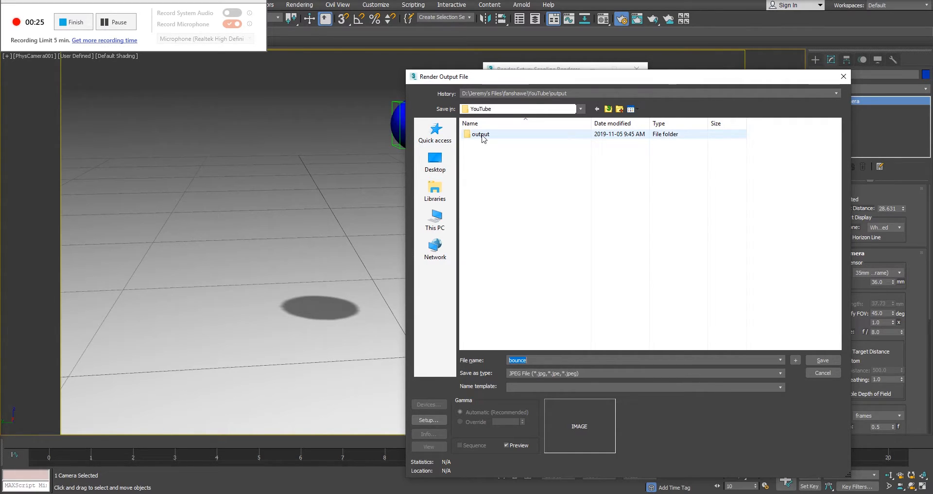
pyautogui.doubleClick(481, 133)
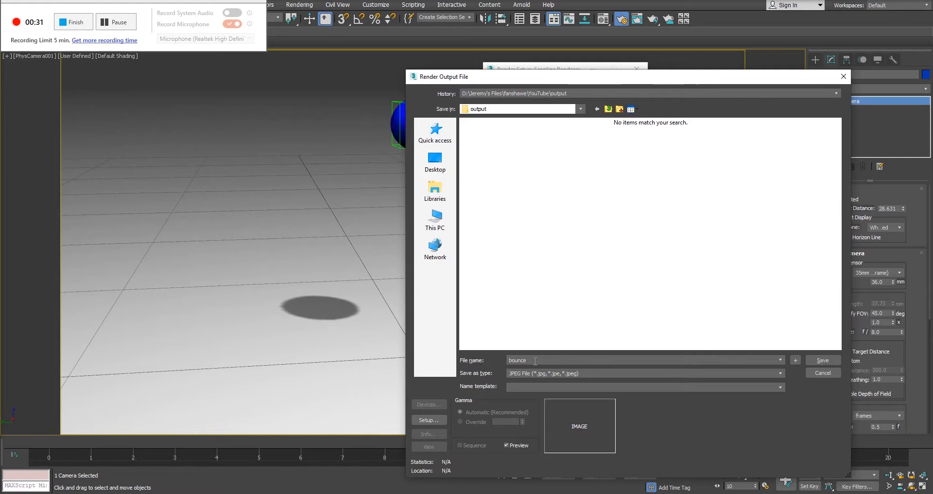
pyautogui.tripleClick(517, 360)
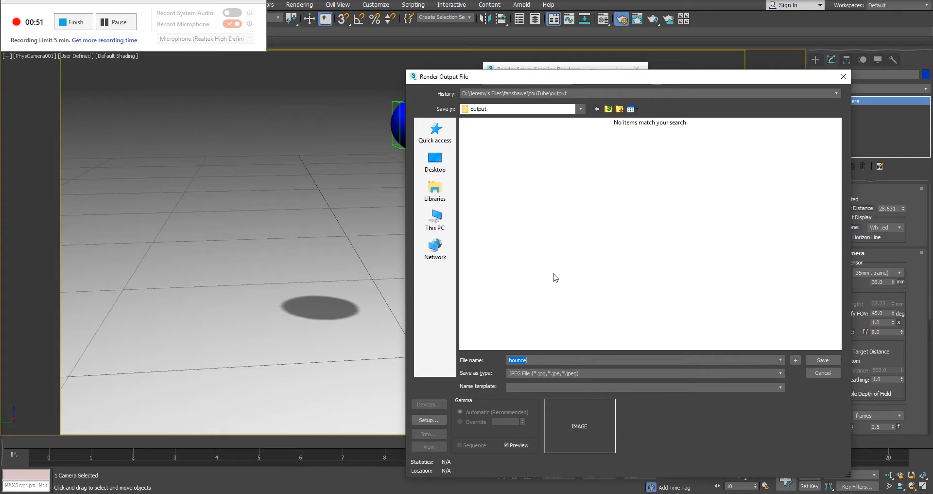
pyautogui.moveTo(515, 381)
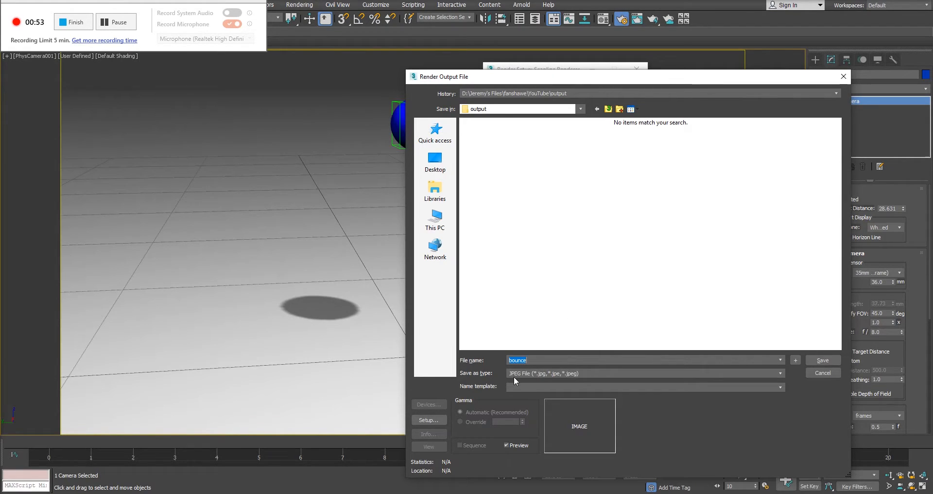
pyautogui.moveTo(543, 384)
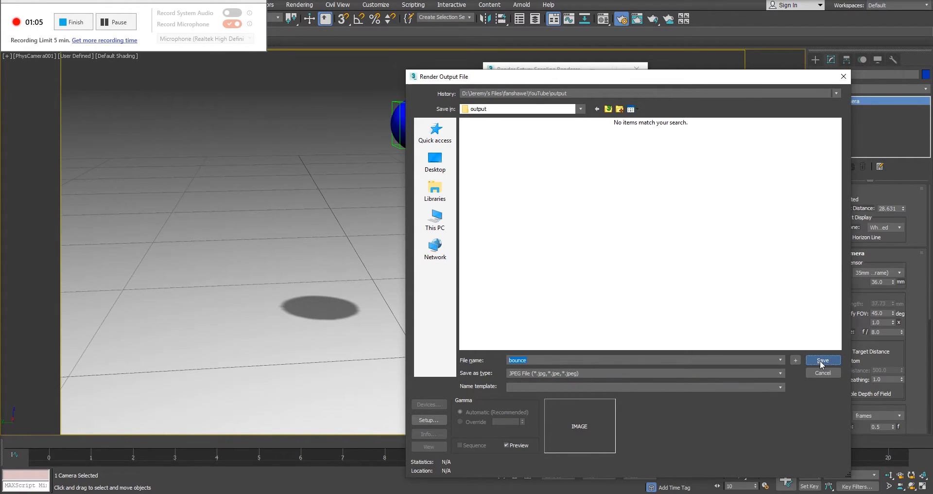
pyautogui.click(822, 361)
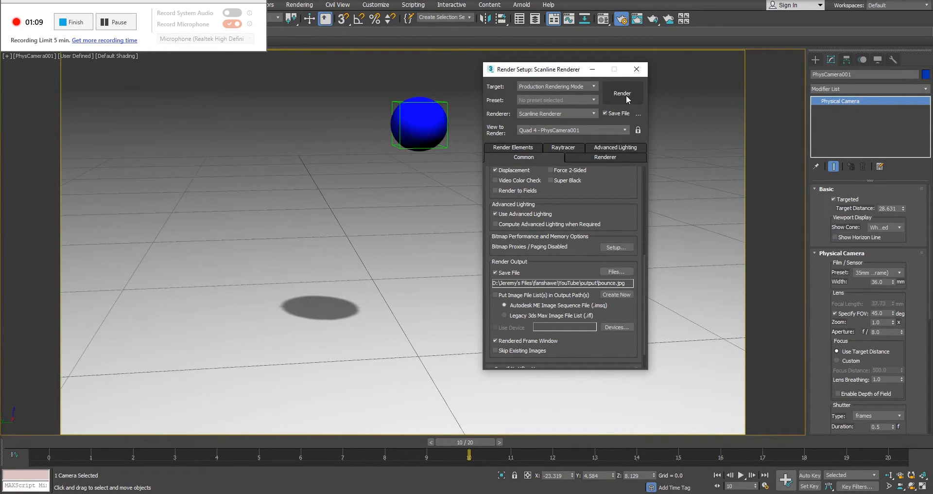
# - Start rendering the animation to the numbered bounce.jpg frames
pyautogui.click(623, 93)
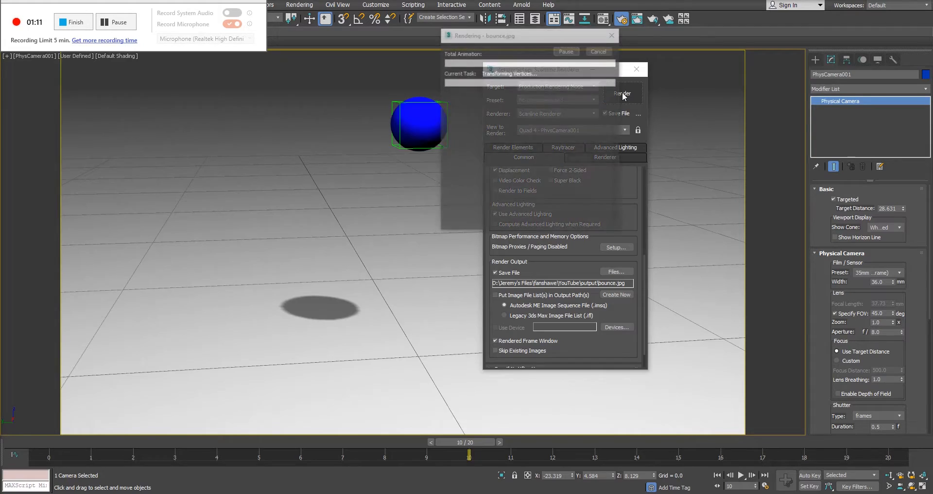
pyautogui.click(623, 93)
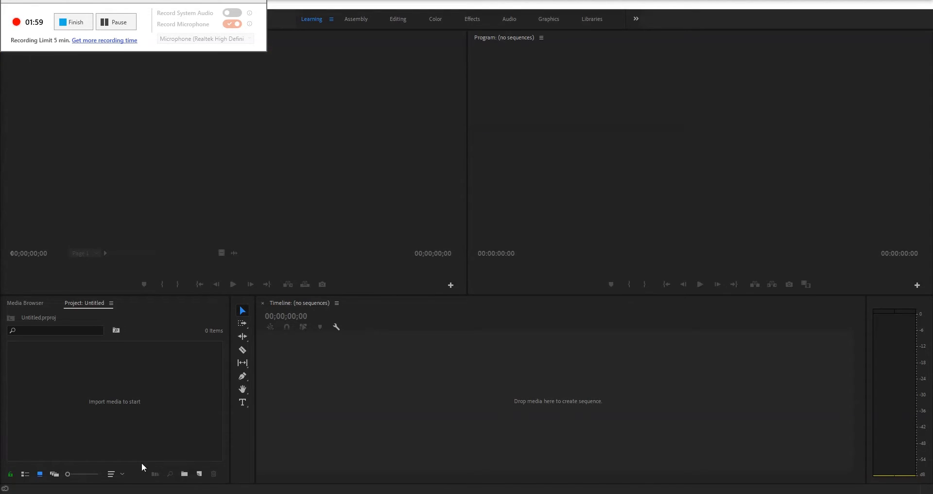
pyautogui.moveTo(546, 161)
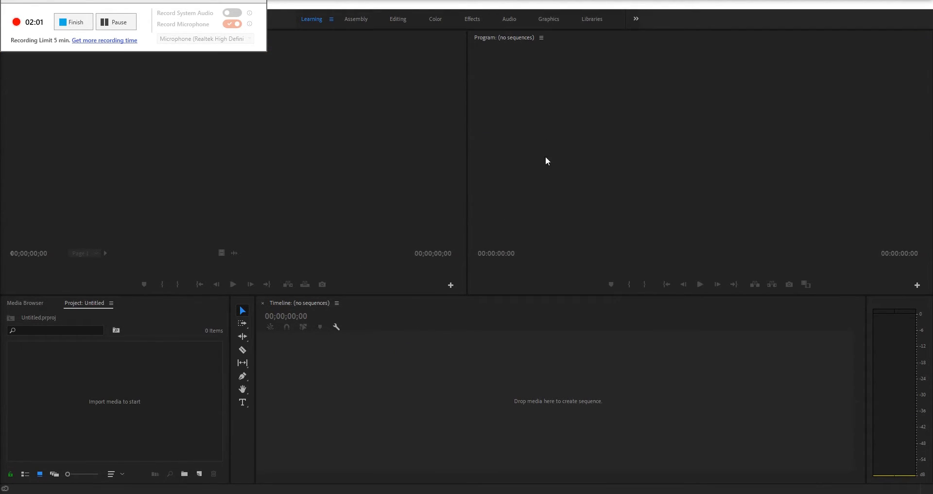
pyautogui.moveTo(583, 417)
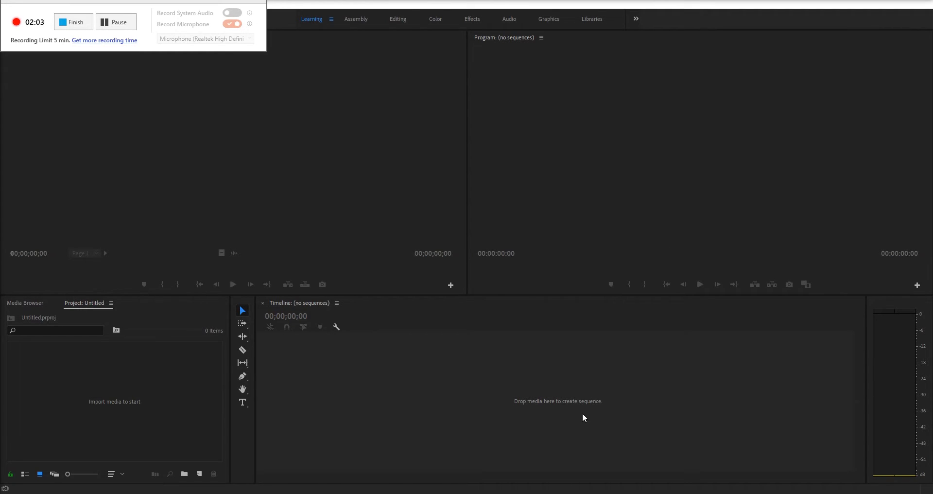
pyautogui.moveTo(208, 387)
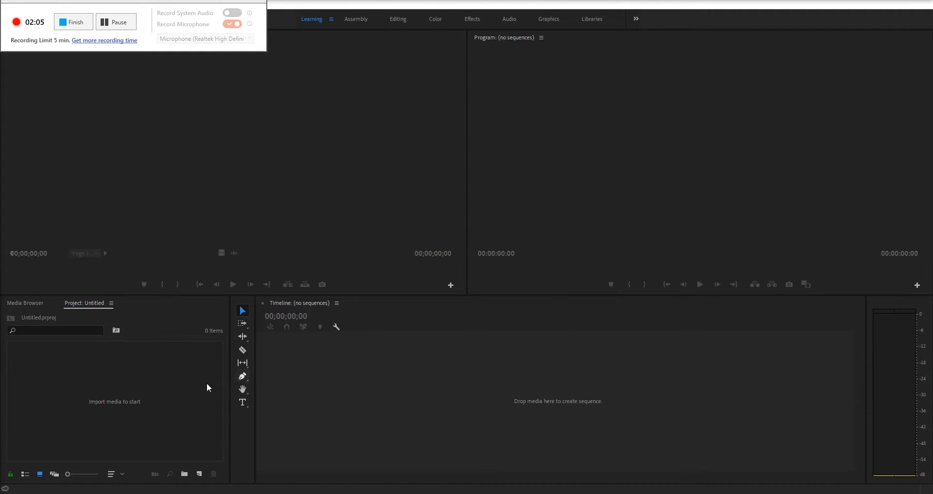
pyautogui.moveTo(24, 389)
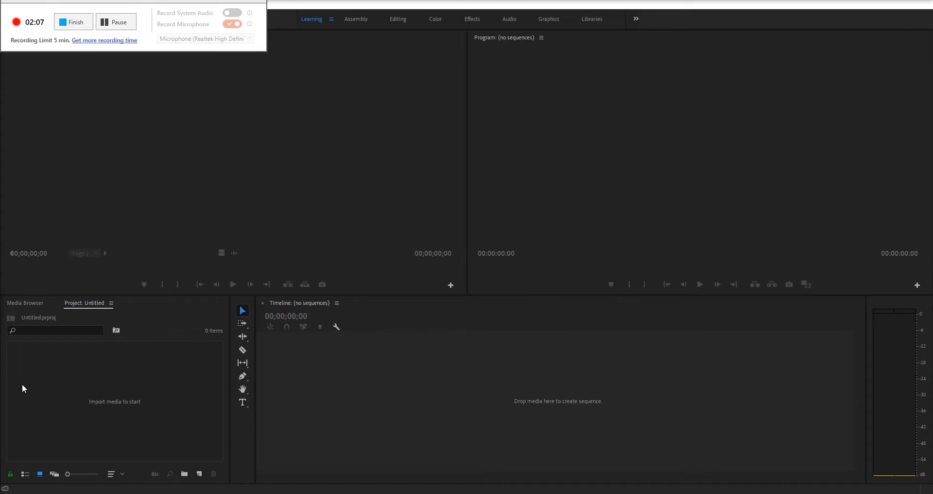
pyautogui.moveTo(154, 425)
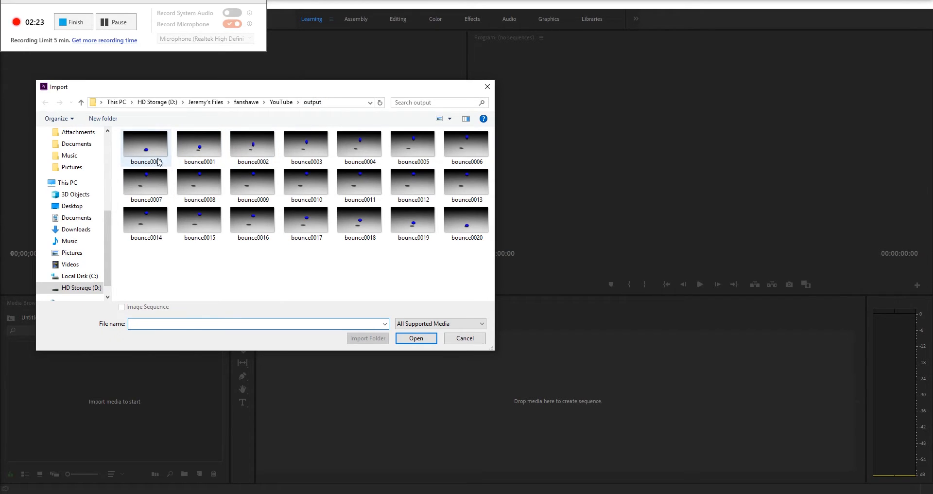
# - Select bounce0000 in the output folder as an image sequence to import
pyautogui.click(144, 257)
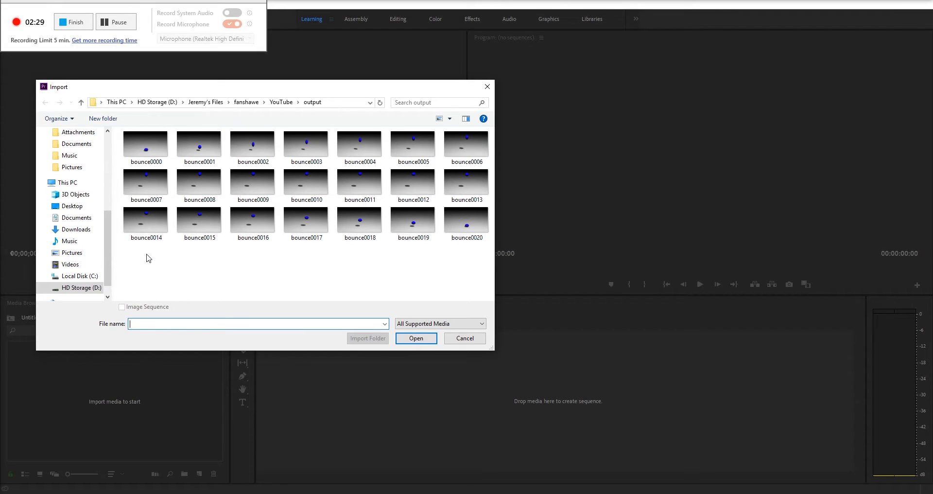
pyautogui.moveTo(488, 192)
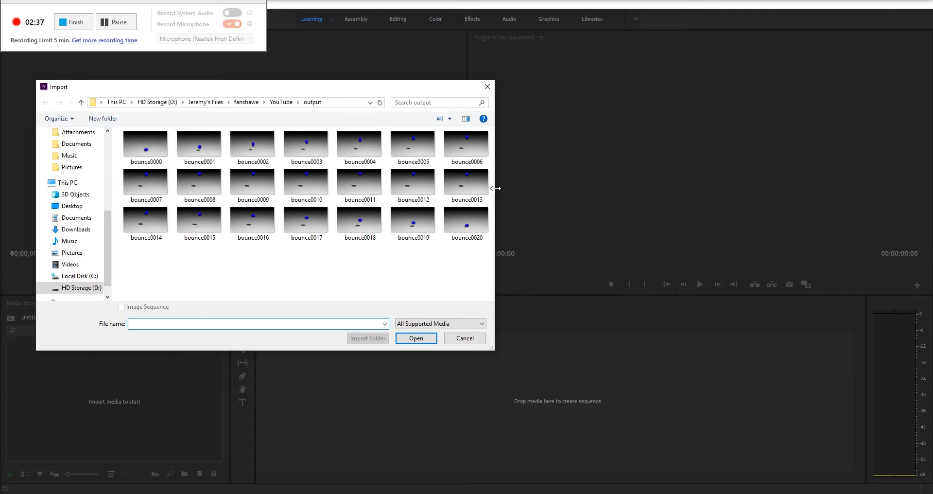
pyautogui.click(145, 146)
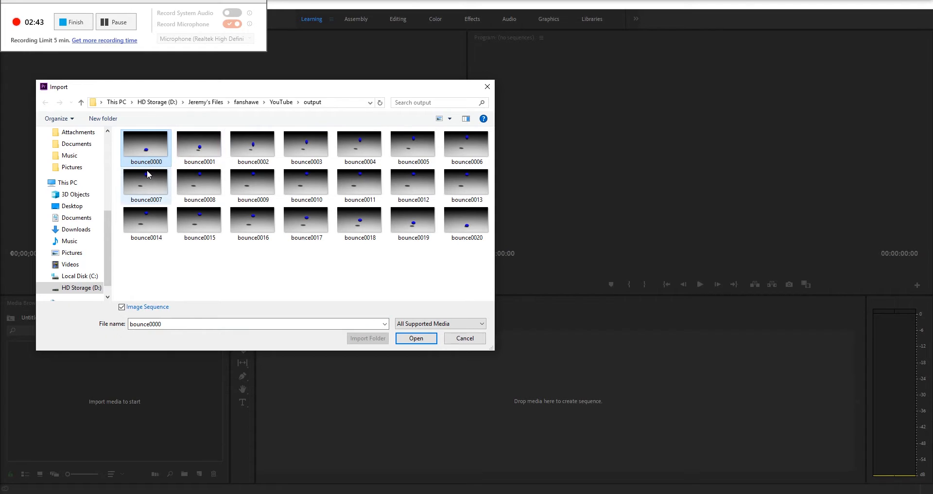
pyautogui.moveTo(146, 147)
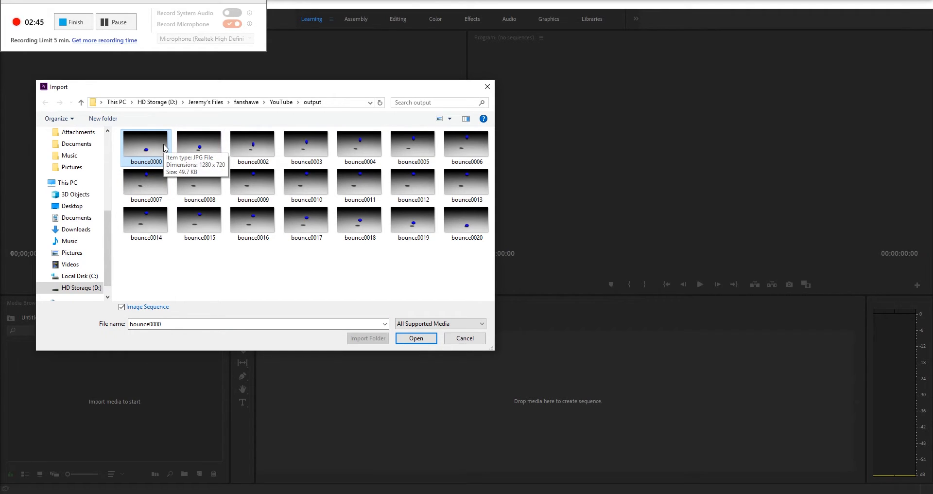
pyautogui.moveTo(177, 216)
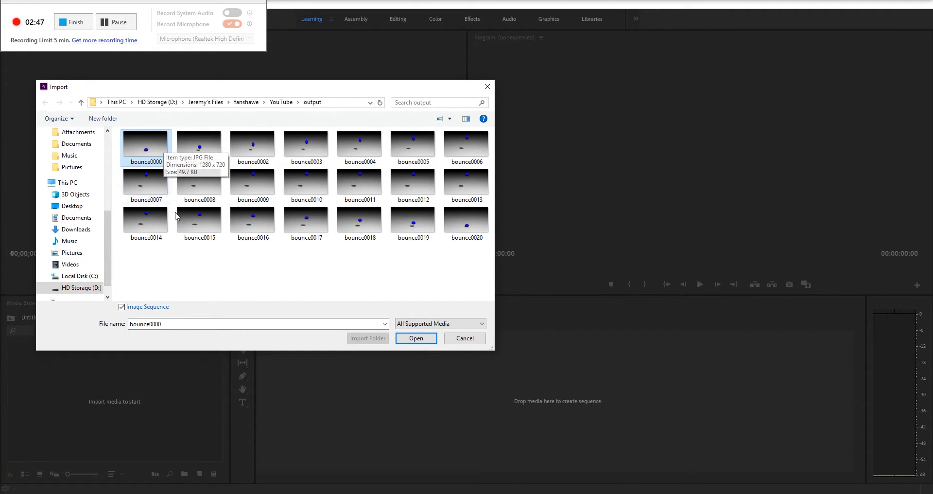
pyautogui.moveTo(114, 310)
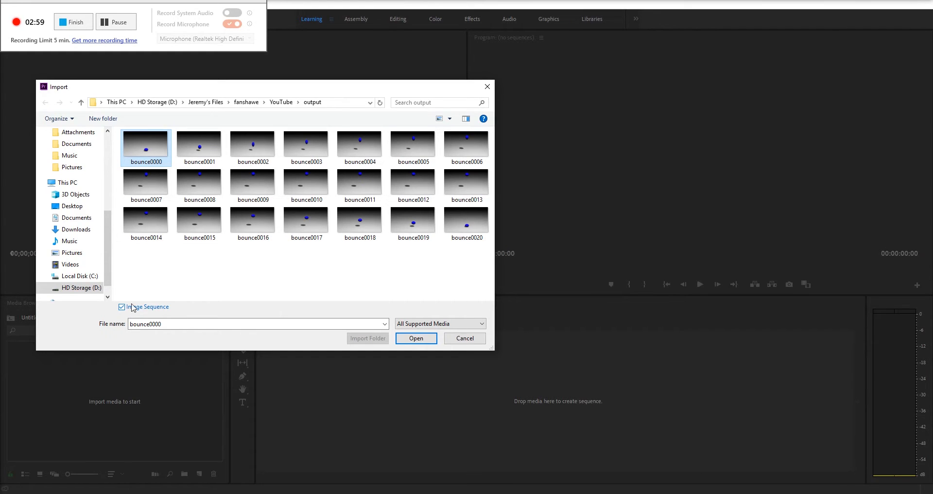
pyautogui.moveTo(359, 146)
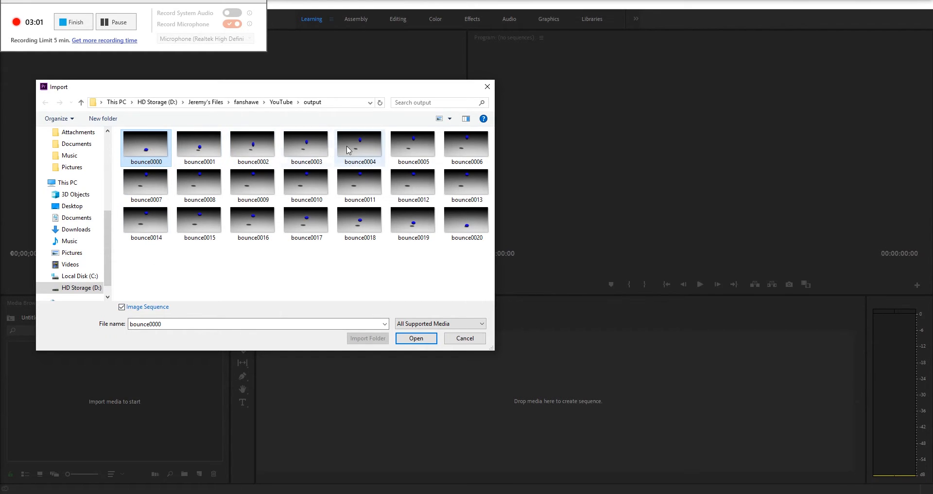
pyautogui.moveTo(524, 226)
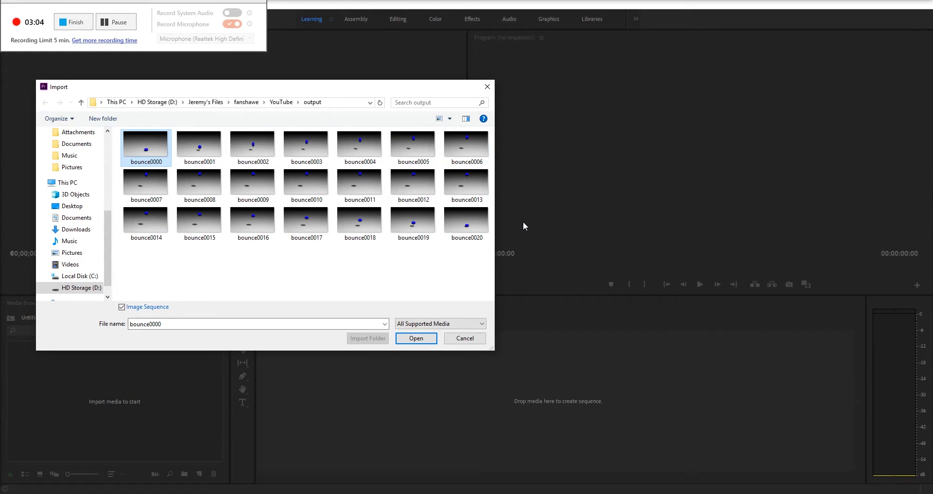
pyautogui.moveTo(426, 275)
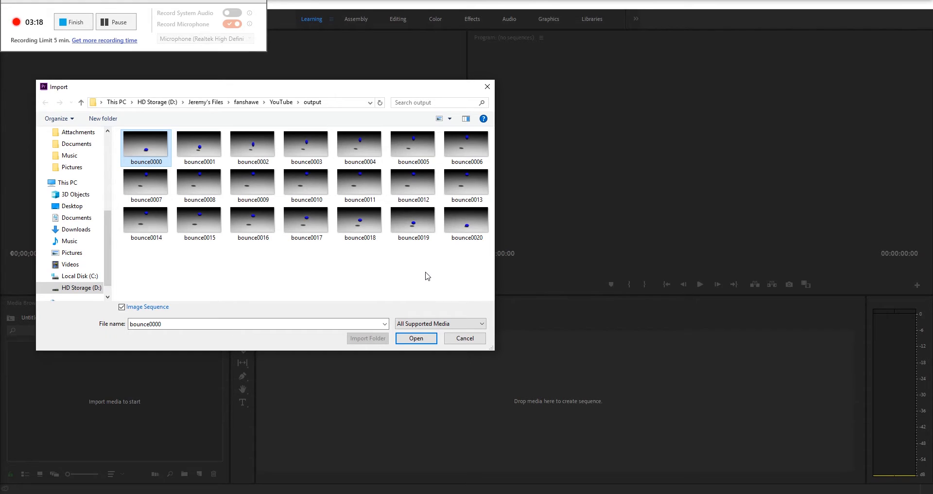
pyautogui.moveTo(417, 338)
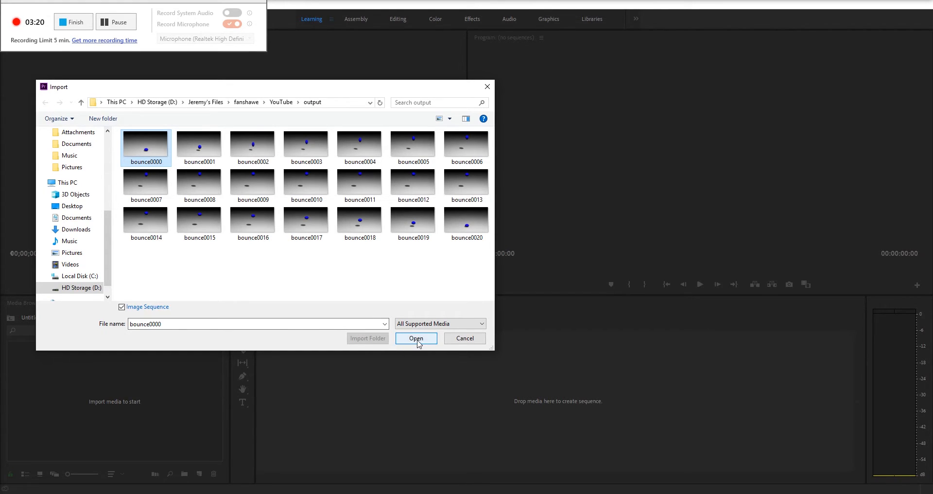
# - Import bounce0000 as an image sequence and place it on the timeline
pyautogui.click(416, 338)
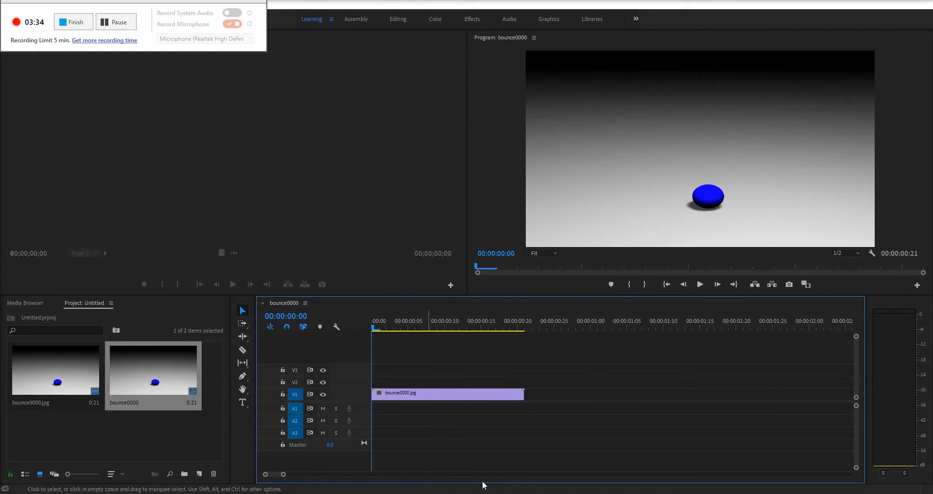
pyautogui.moveTo(379, 372)
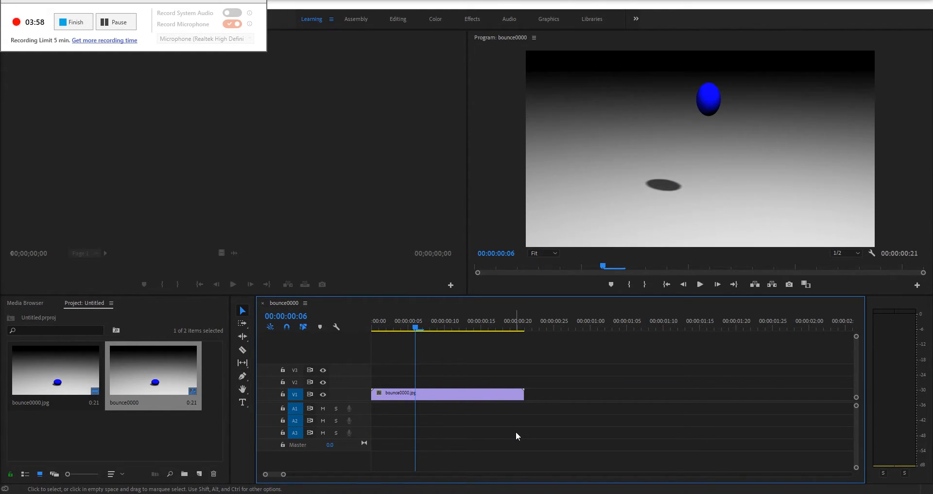
# - Paste two copies of the bounce0000.jpg clip after the original on V1
pyautogui.click(393, 322)
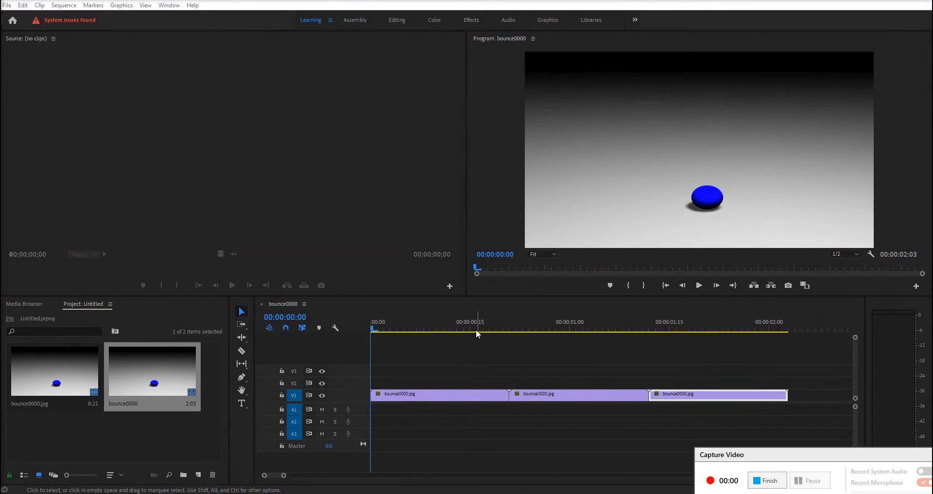
pyautogui.click(649, 329)
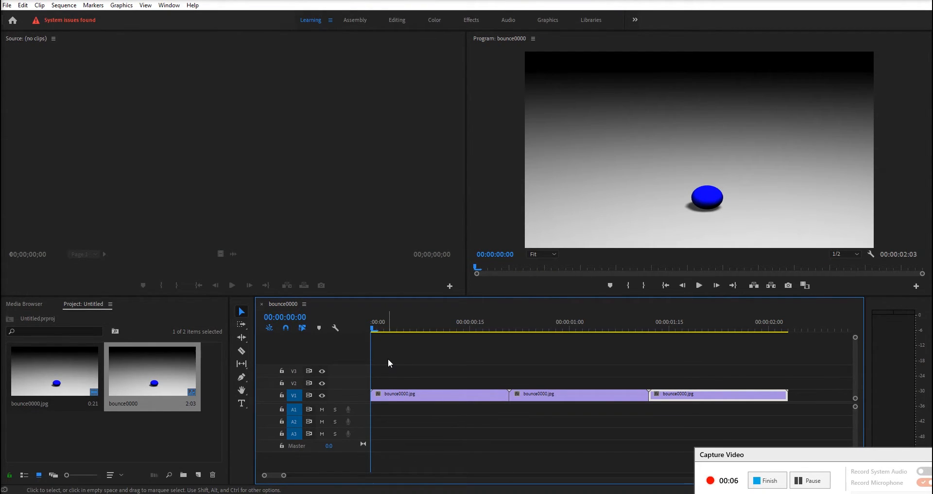
pyautogui.moveTo(7, 5)
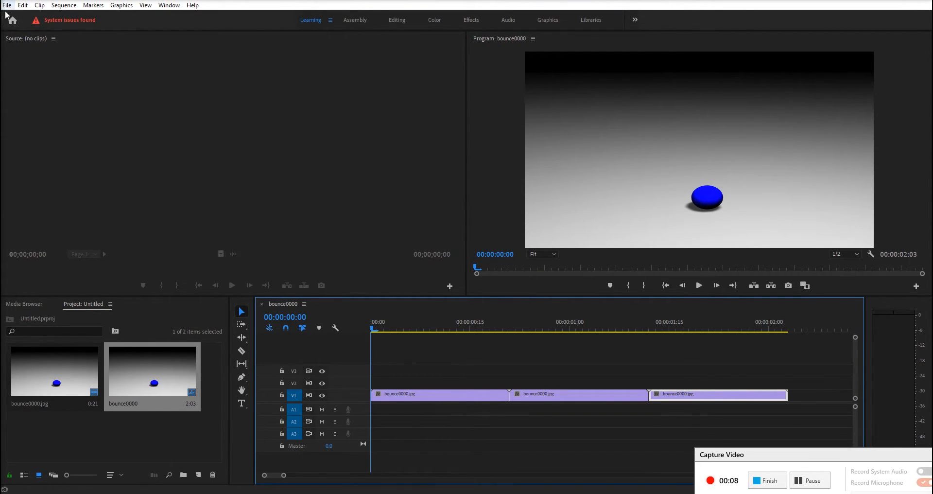
# - Open the sequence's export settings and keep H.264 as the format
pyautogui.click(6, 5)
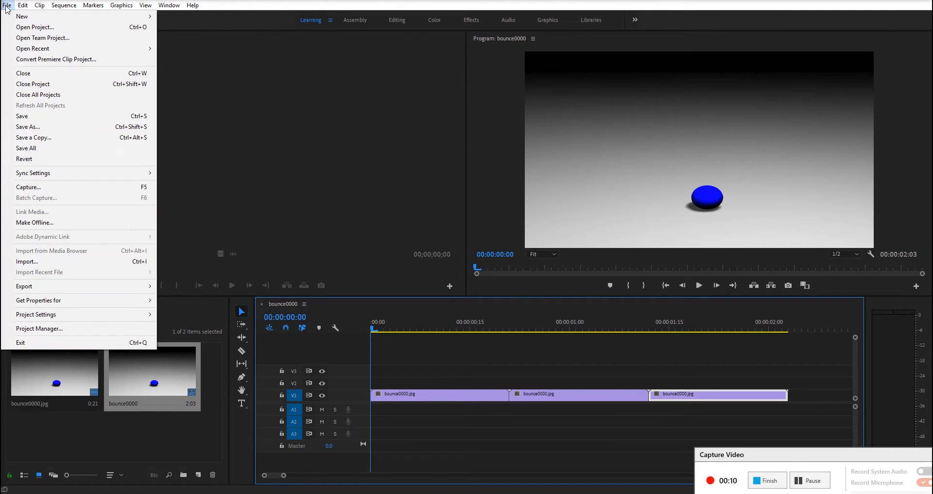
pyautogui.moveTo(24, 287)
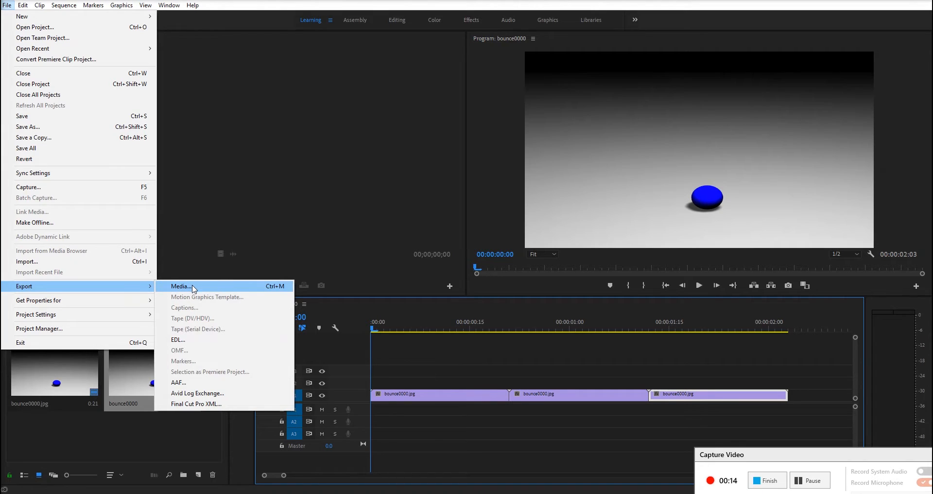
pyautogui.click(181, 286)
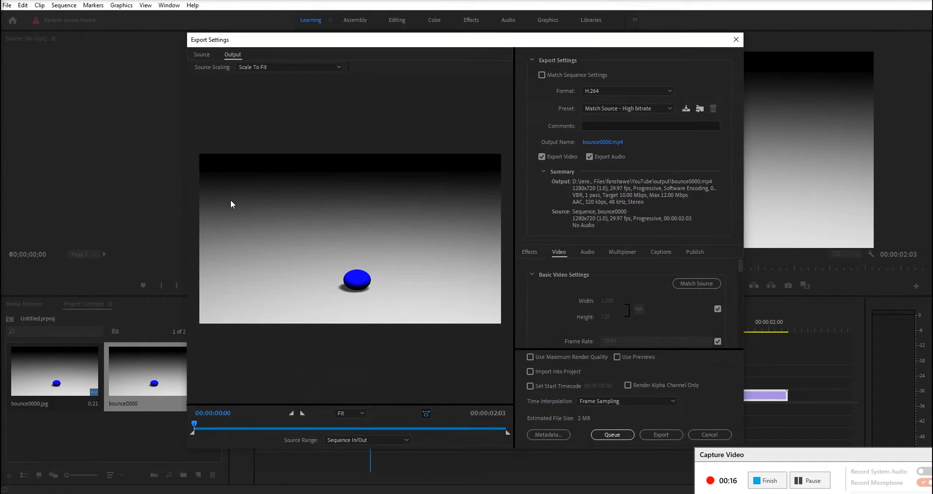
pyautogui.moveTo(332, 247)
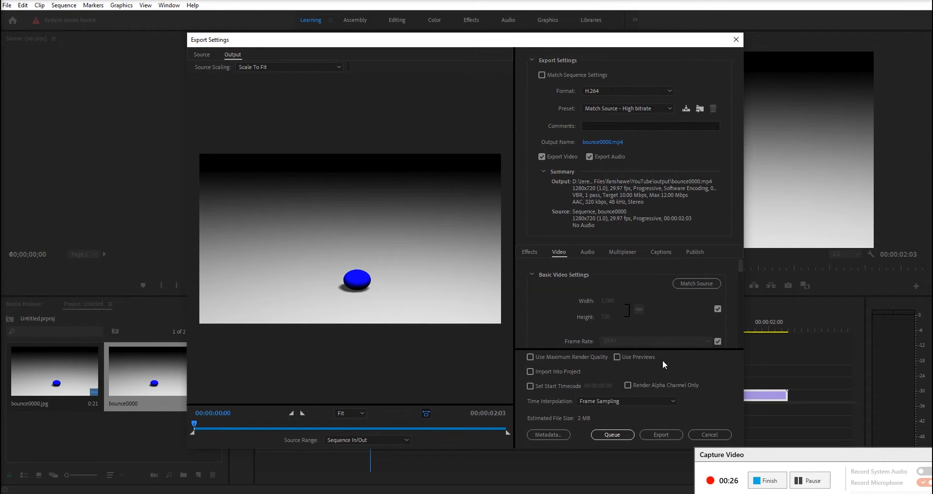
pyautogui.moveTo(666, 119)
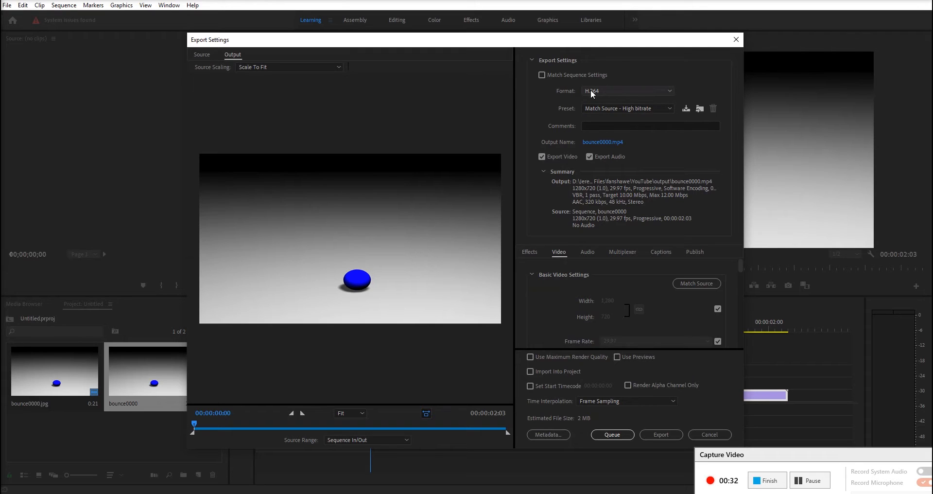
pyautogui.moveTo(607, 91)
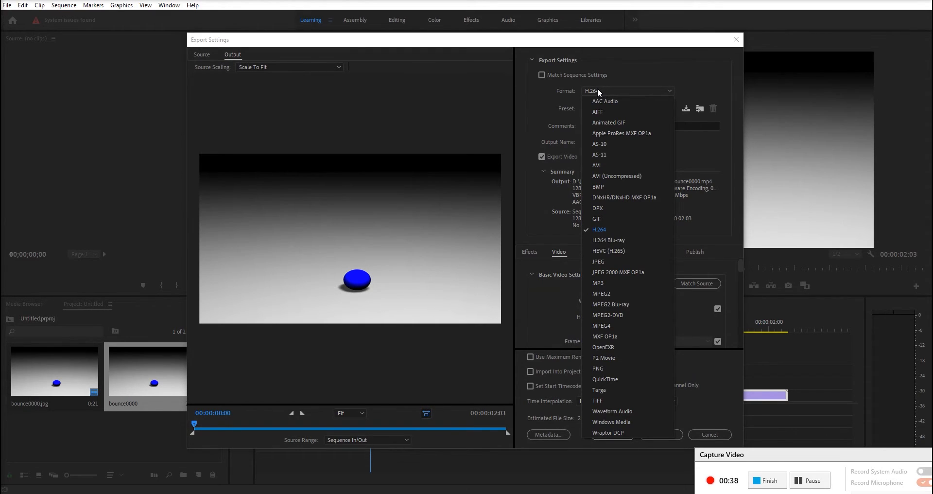
pyautogui.moveTo(599, 229)
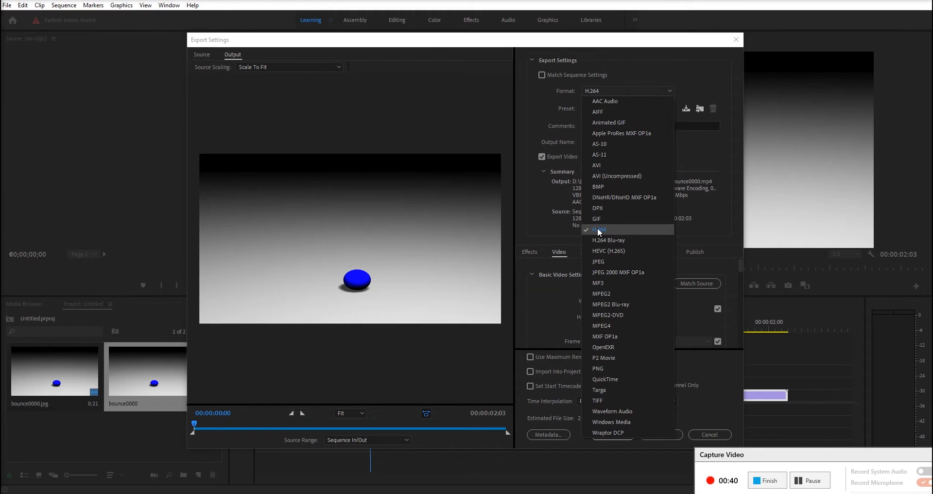
pyautogui.moveTo(625, 250)
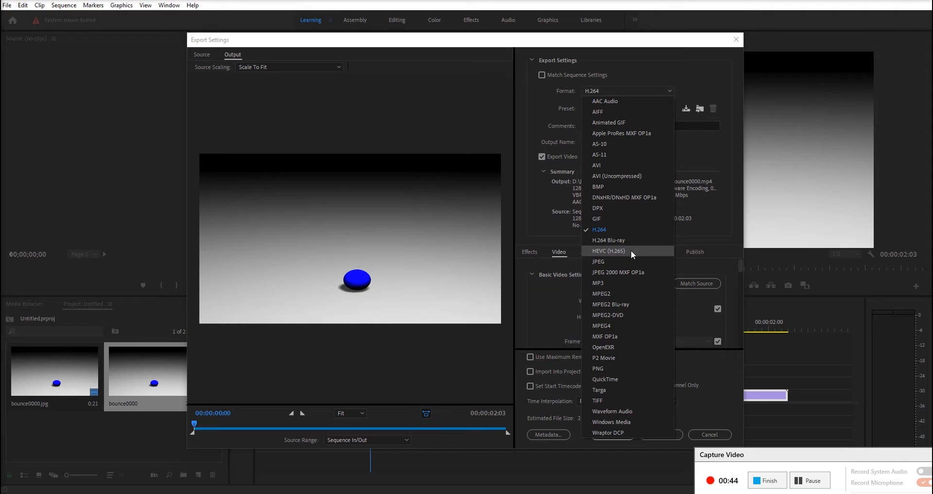
pyautogui.moveTo(643, 254)
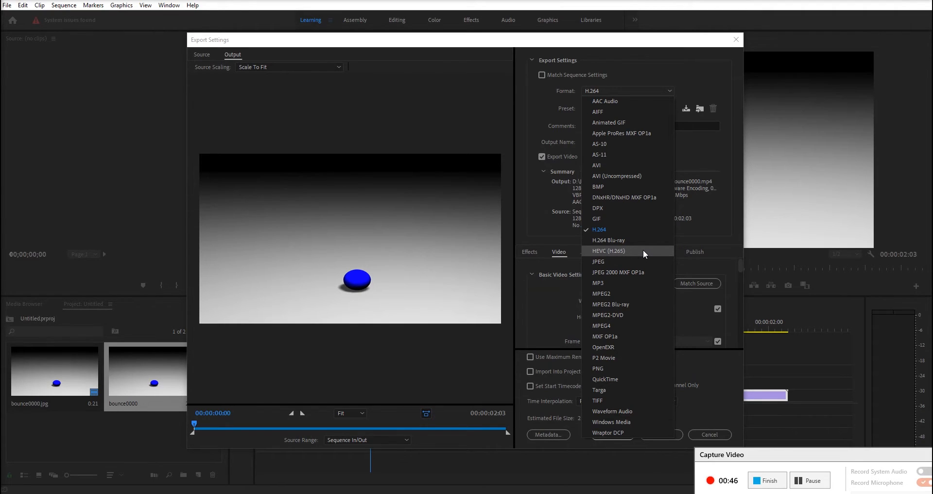
pyautogui.moveTo(627, 230)
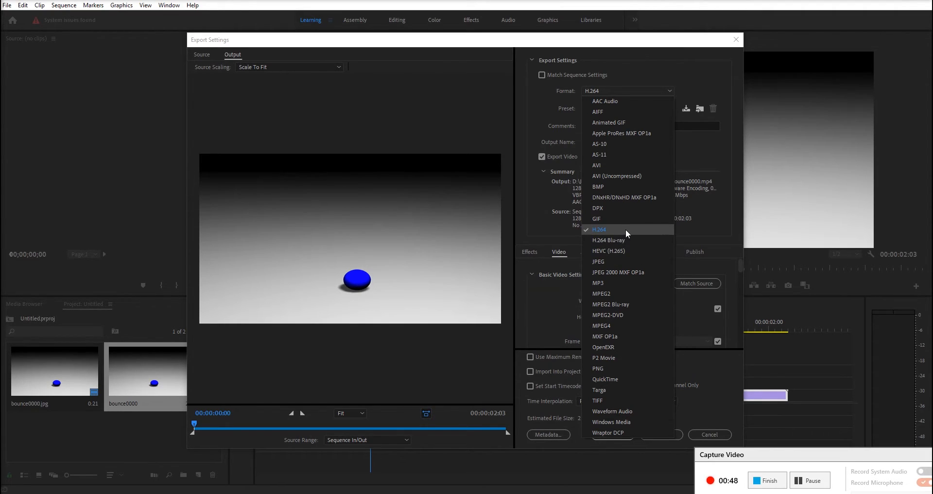
pyautogui.moveTo(618, 236)
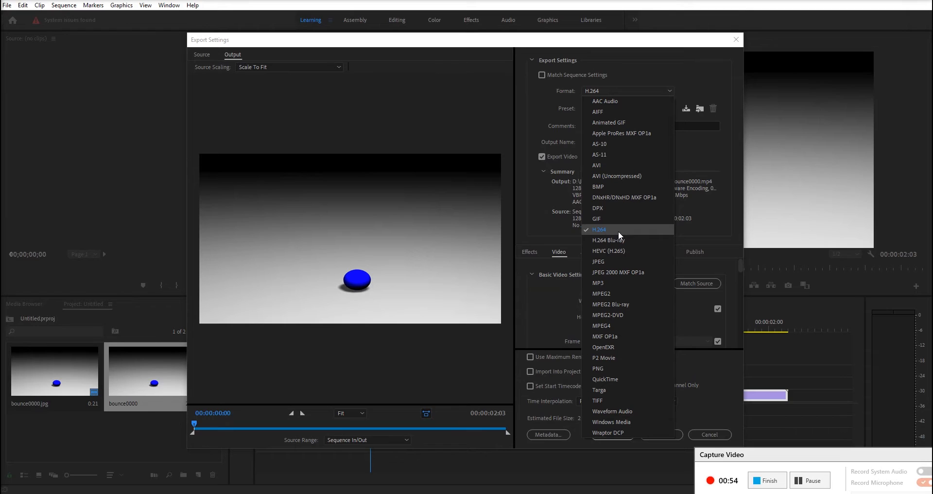
pyautogui.click(599, 229)
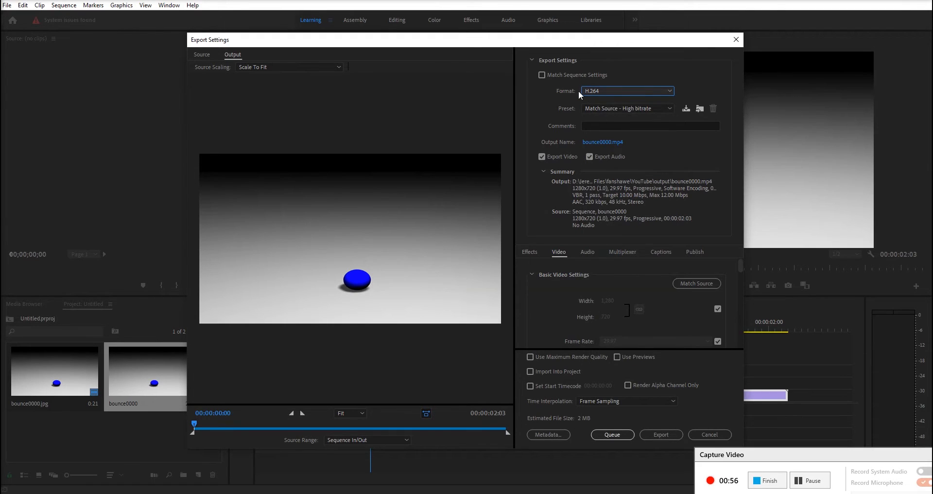
pyautogui.moveTo(683, 59)
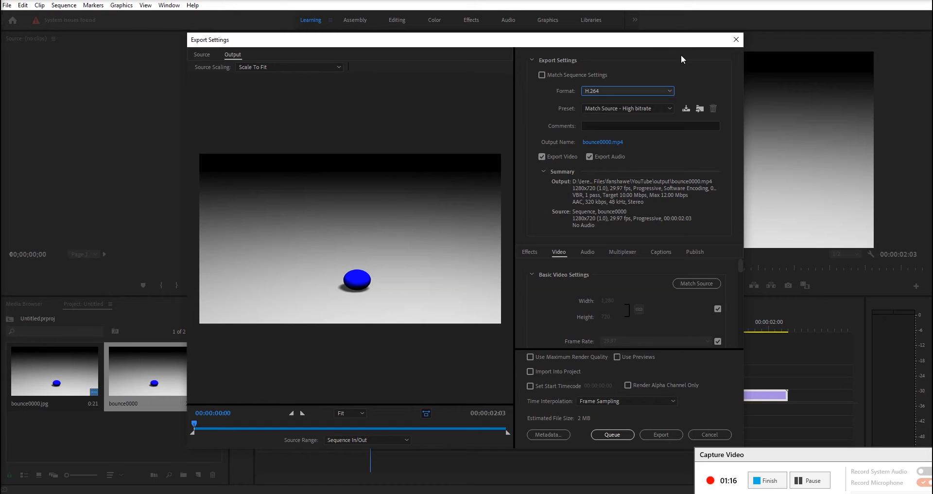
pyautogui.moveTo(590, 82)
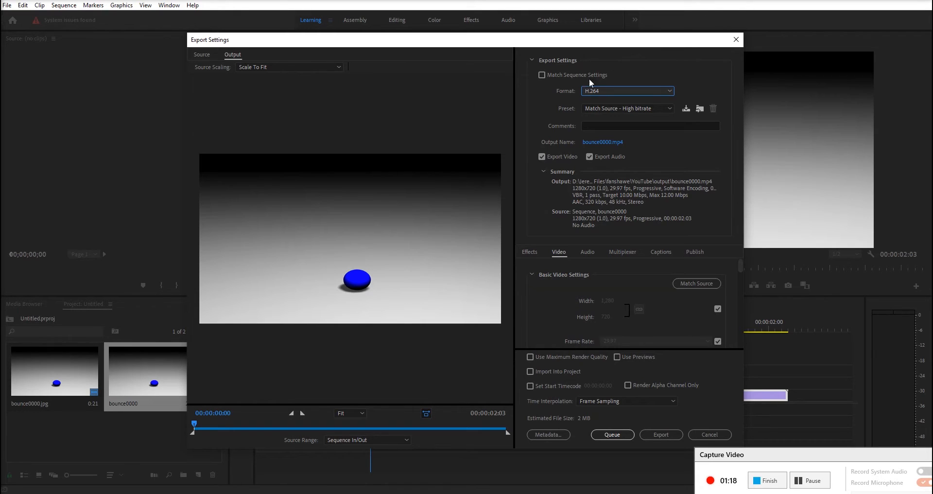
pyautogui.moveTo(594, 154)
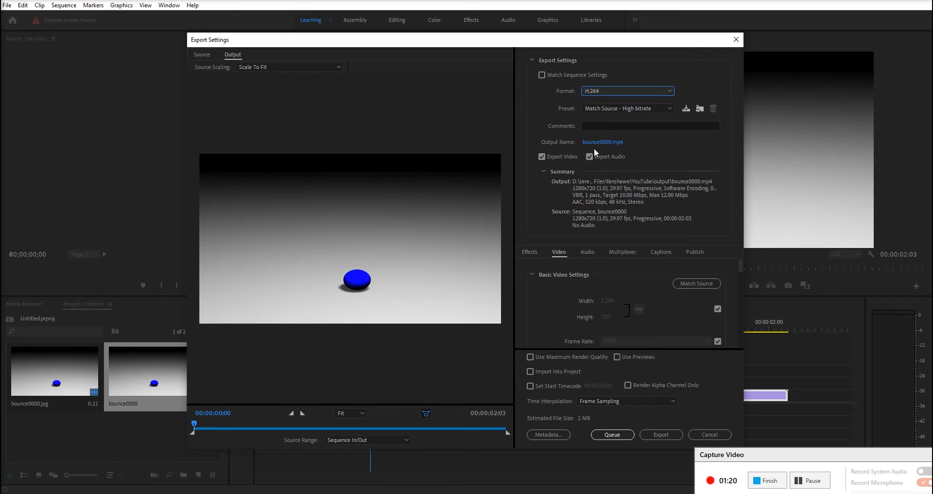
pyautogui.moveTo(603, 141)
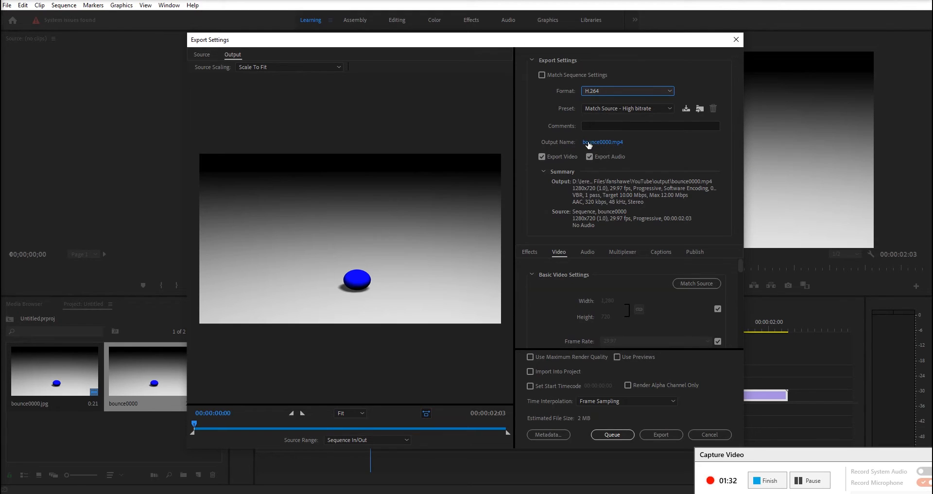
pyautogui.moveTo(602, 141)
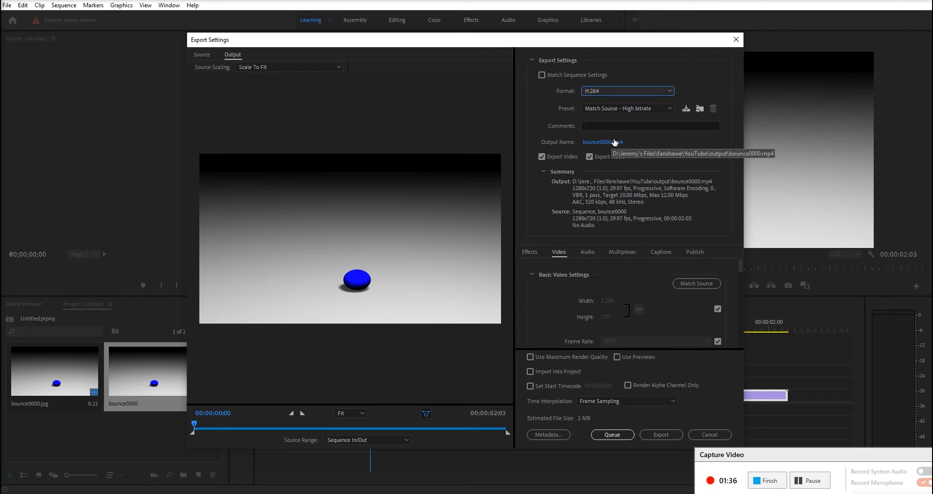
pyautogui.moveTo(622, 143)
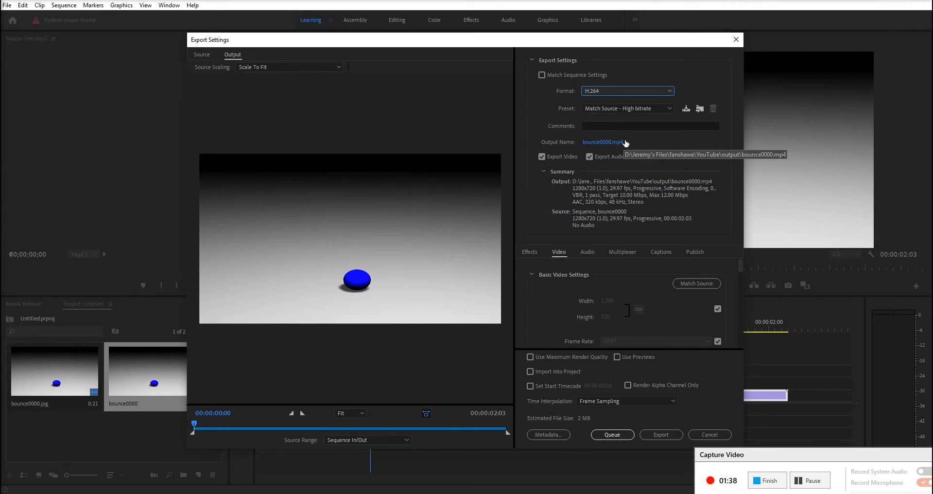
pyautogui.moveTo(593, 141)
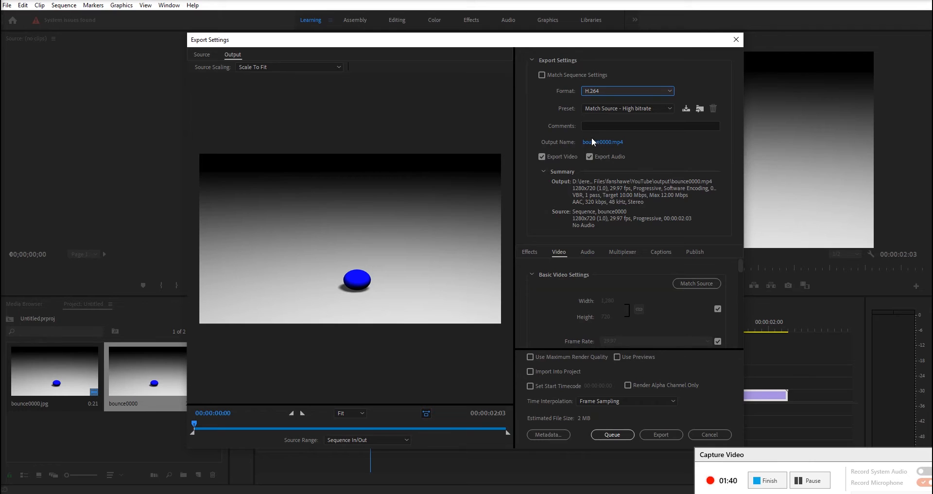
# - Save the export as bounceFinal with the MP4 file type in the output folder
pyautogui.click(603, 142)
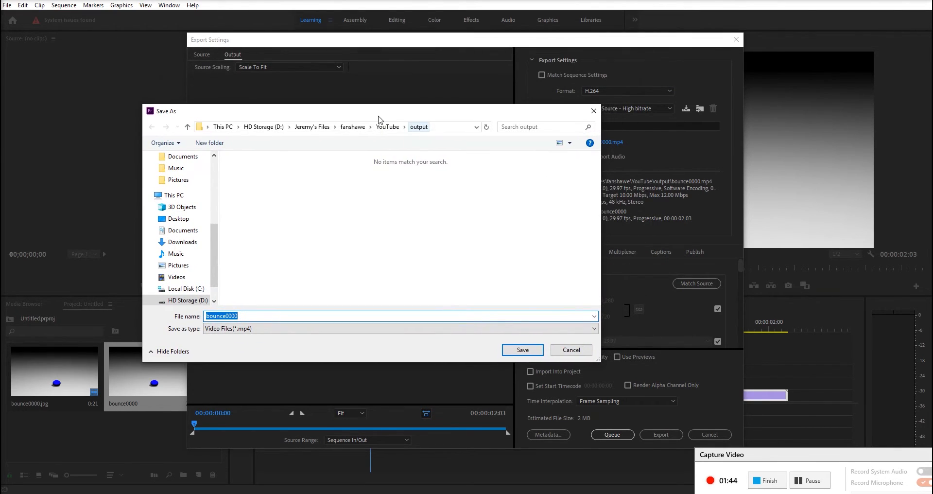
pyautogui.moveTo(423, 131)
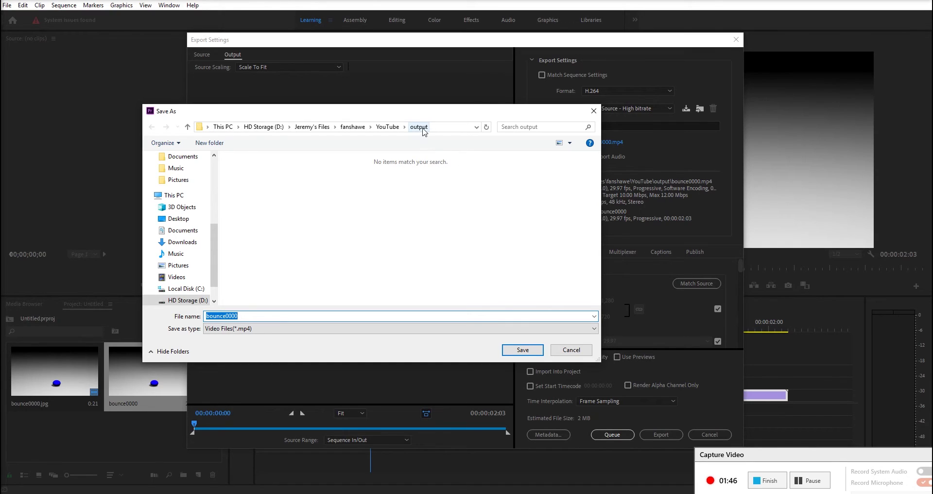
pyautogui.moveTo(417, 247)
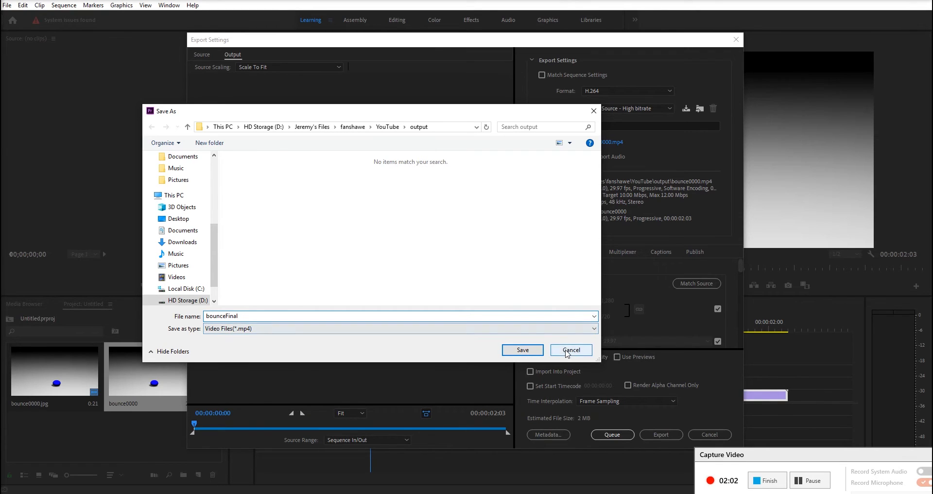
pyautogui.click(399, 329)
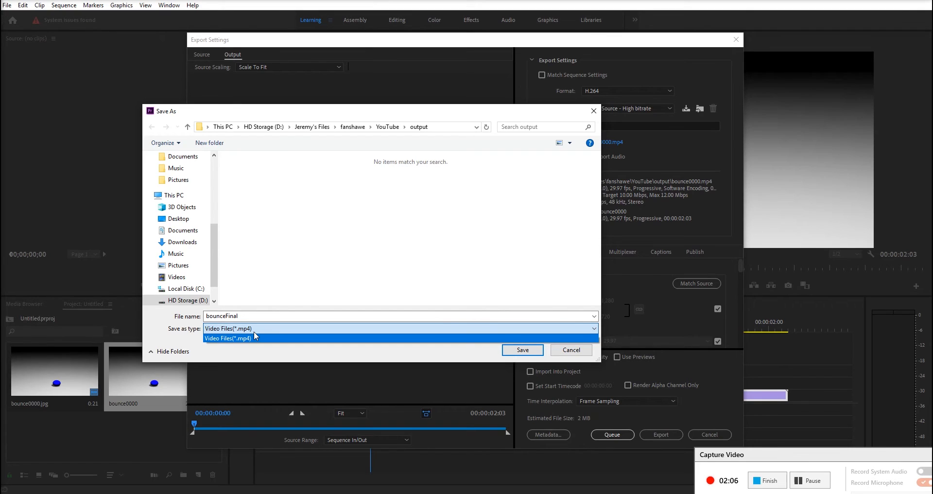
pyautogui.click(228, 337)
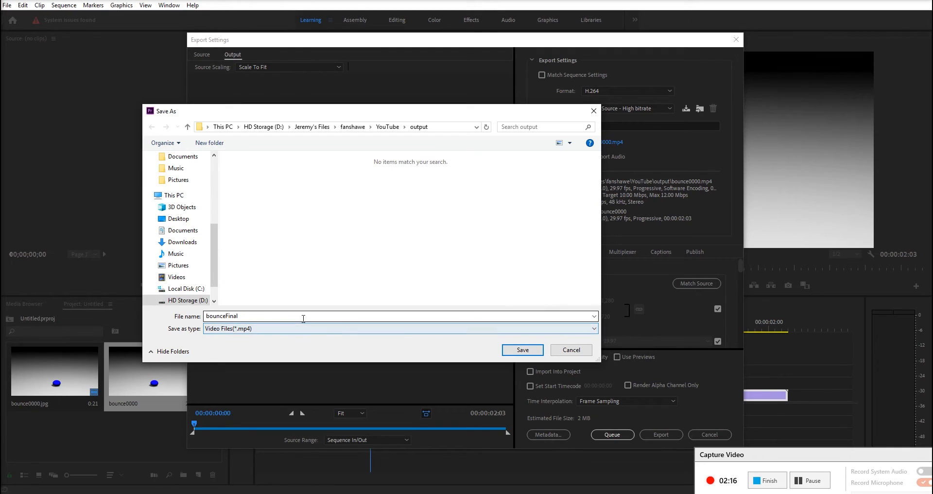
pyautogui.click(522, 349)
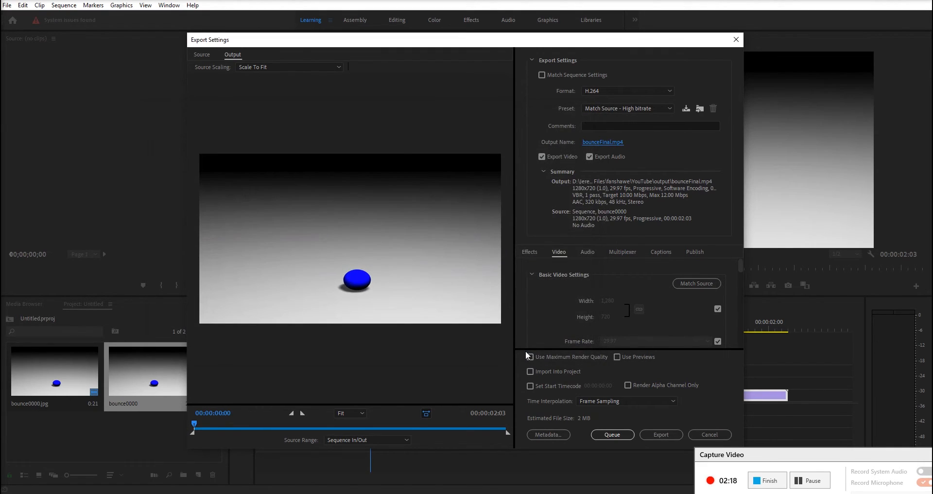
pyautogui.moveTo(592, 49)
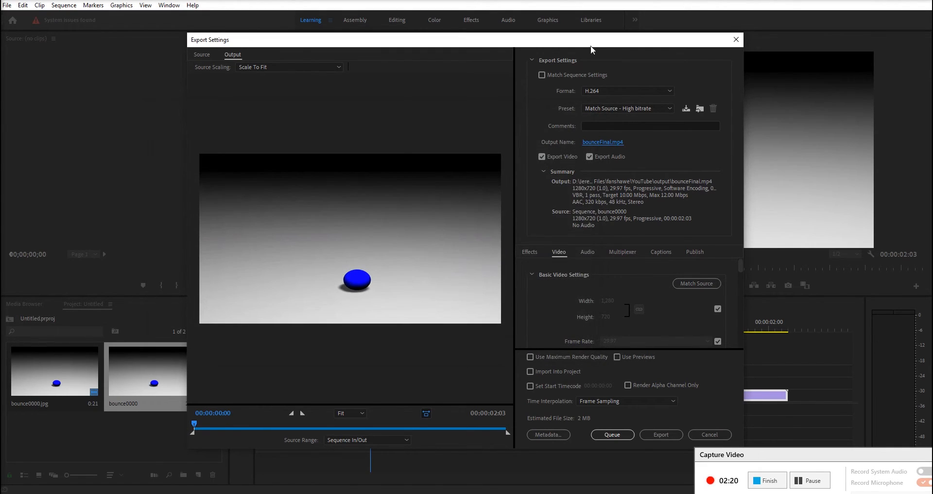
pyautogui.moveTo(608, 157)
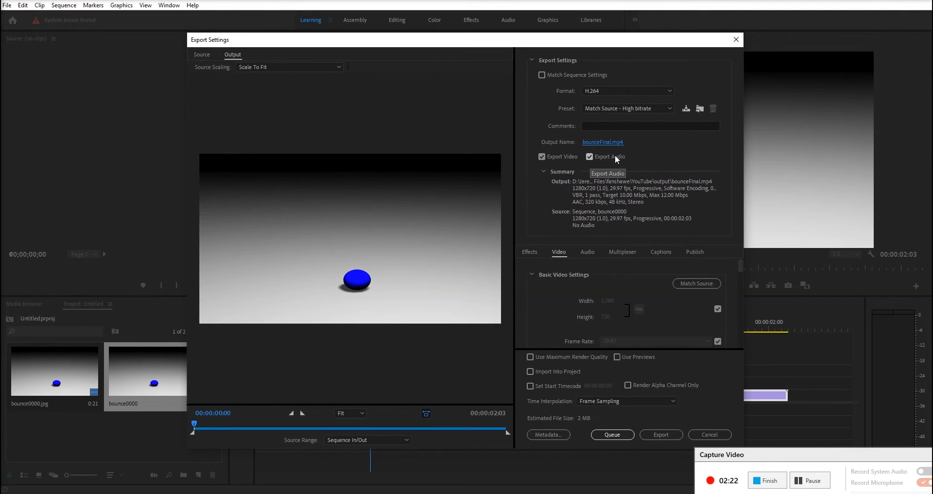
pyautogui.moveTo(388, 289)
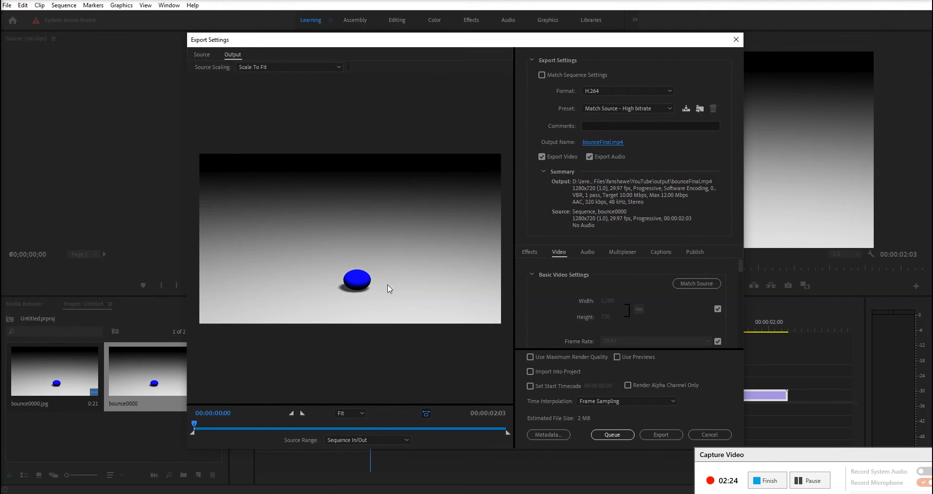
pyautogui.moveTo(524, 232)
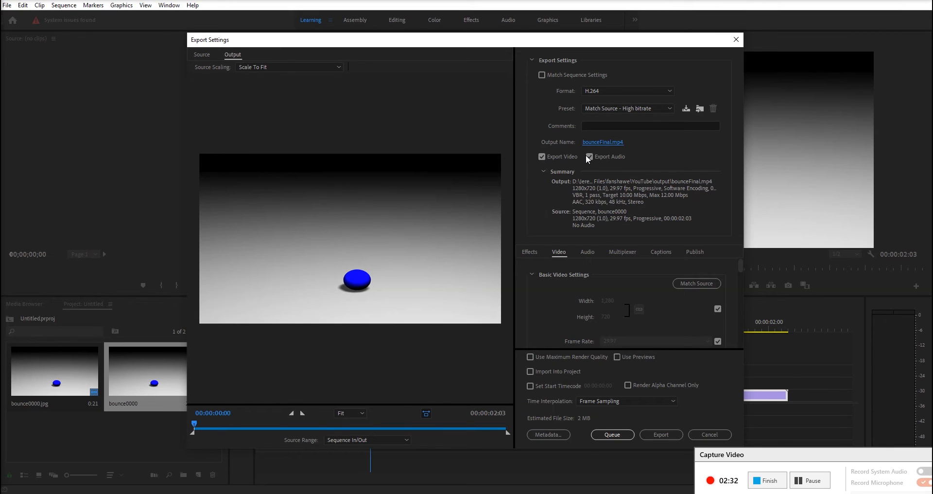
# - Uncheck Export Audio and start the video-only export to bounceFinal.mp4
pyautogui.click(588, 157)
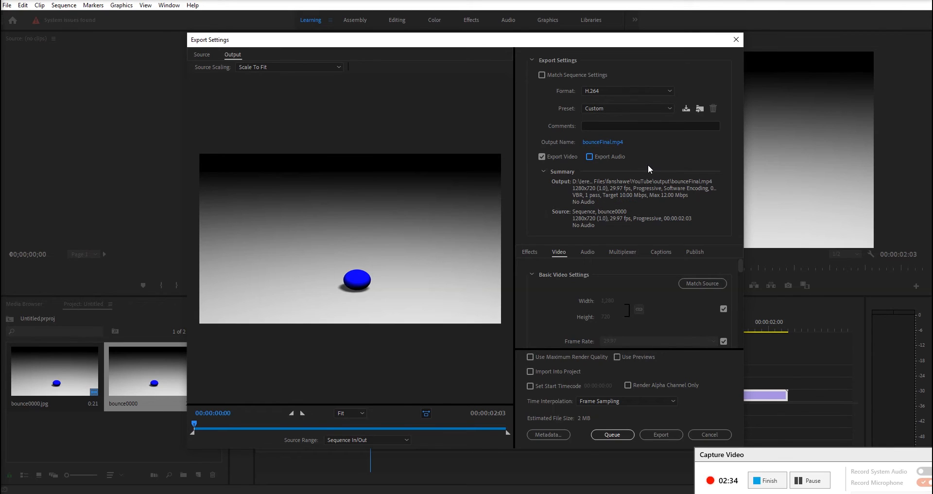
pyautogui.moveTo(723, 172)
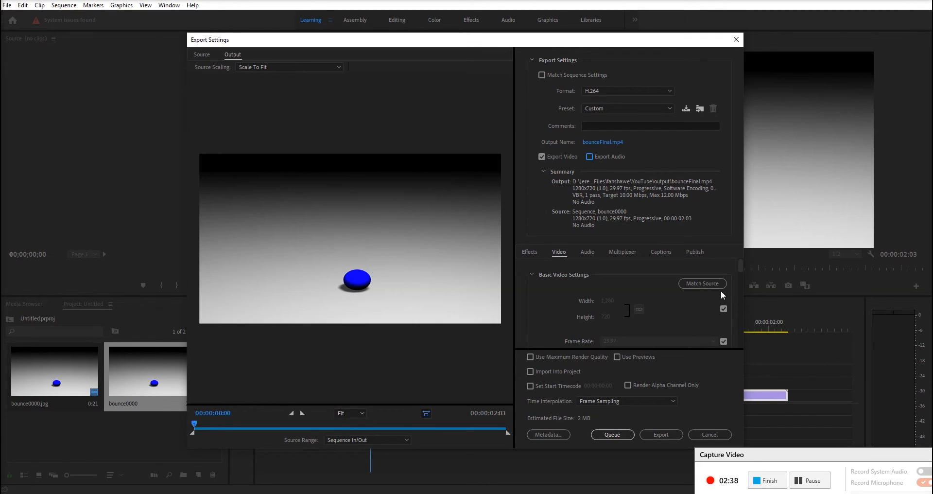
pyautogui.moveTo(661, 434)
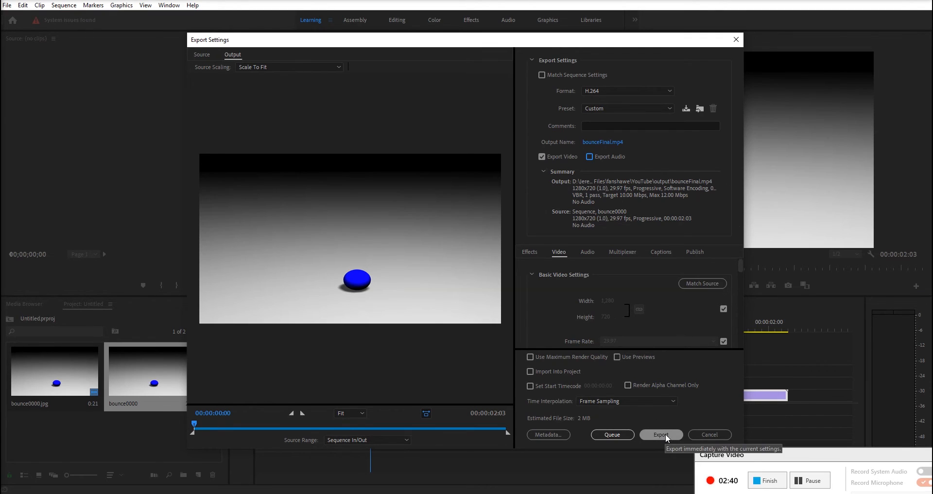
pyautogui.click(661, 435)
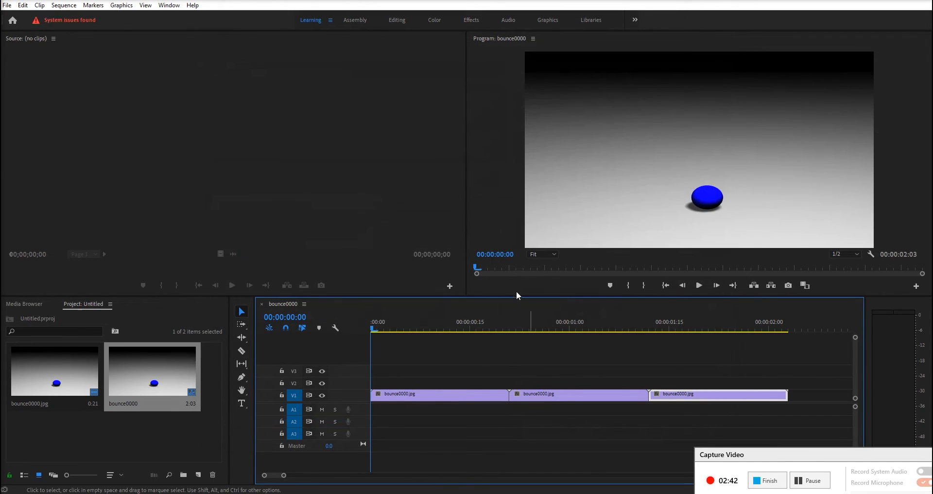
pyautogui.moveTo(442, 250)
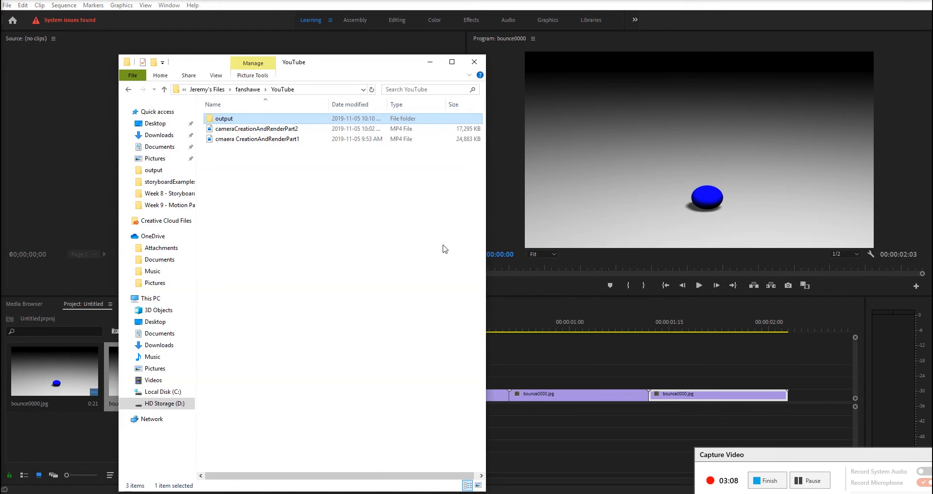
pyautogui.moveTo(238, 120)
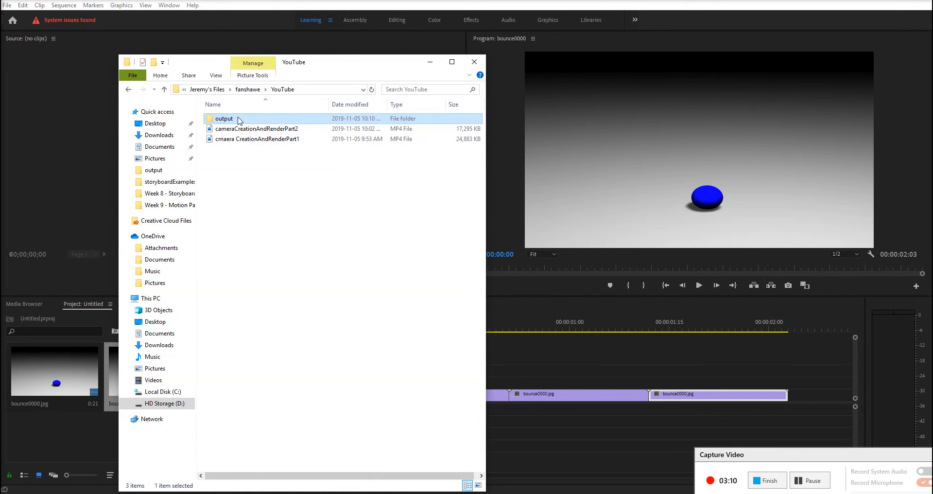
# - Play bounceFinal.mp4 from the output folder in the media player, then pause it
pyautogui.doubleClick(223, 118)
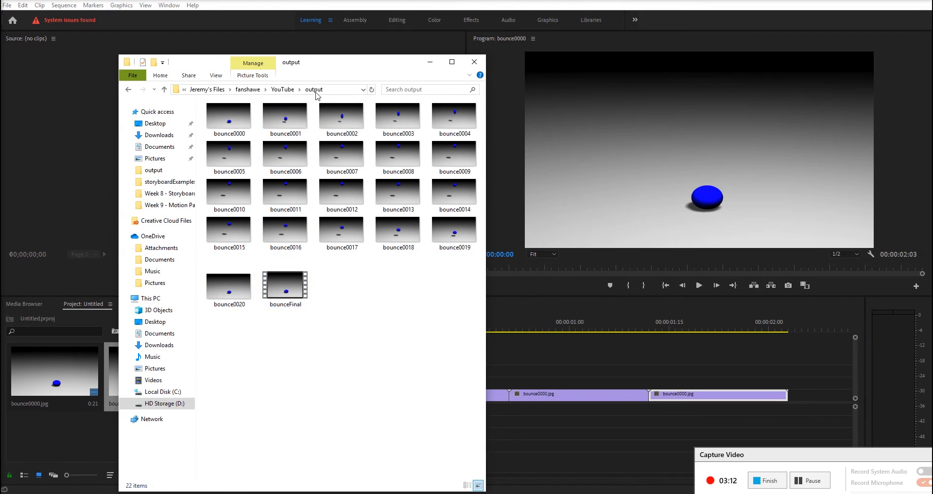
pyautogui.moveTo(326, 305)
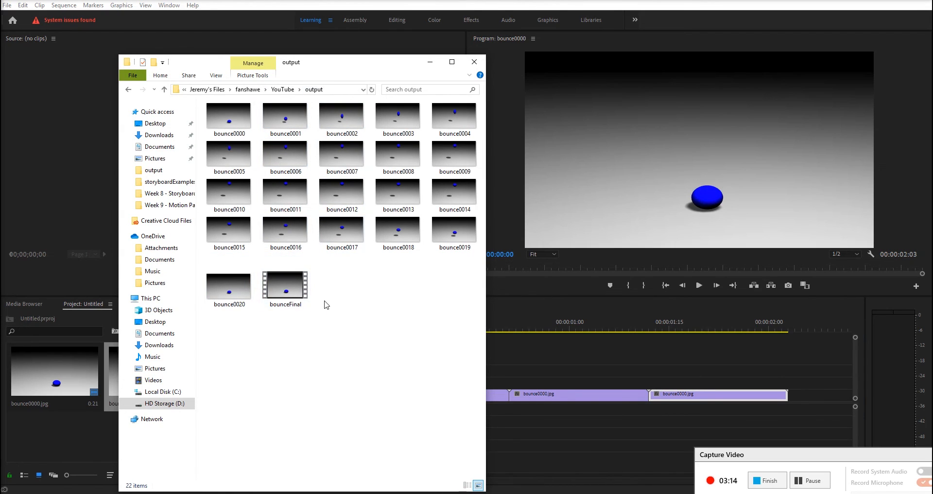
pyautogui.click(284, 286)
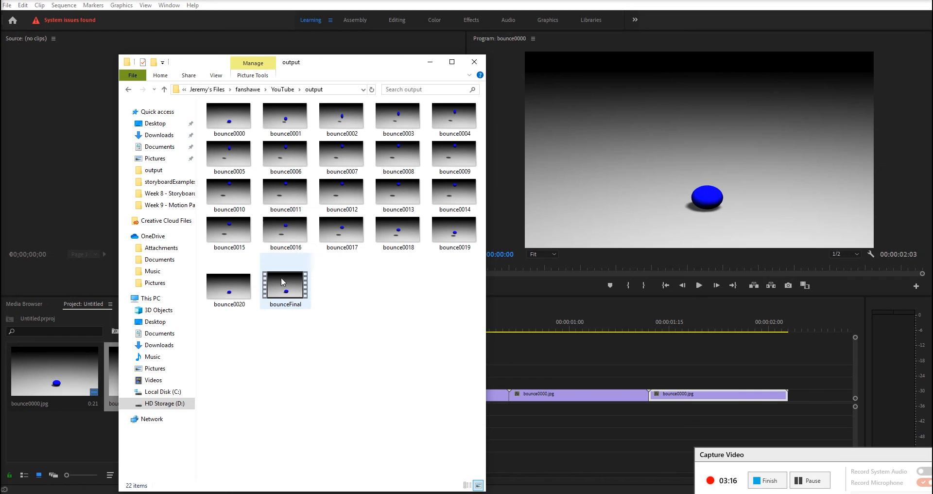
pyautogui.doubleClick(285, 284)
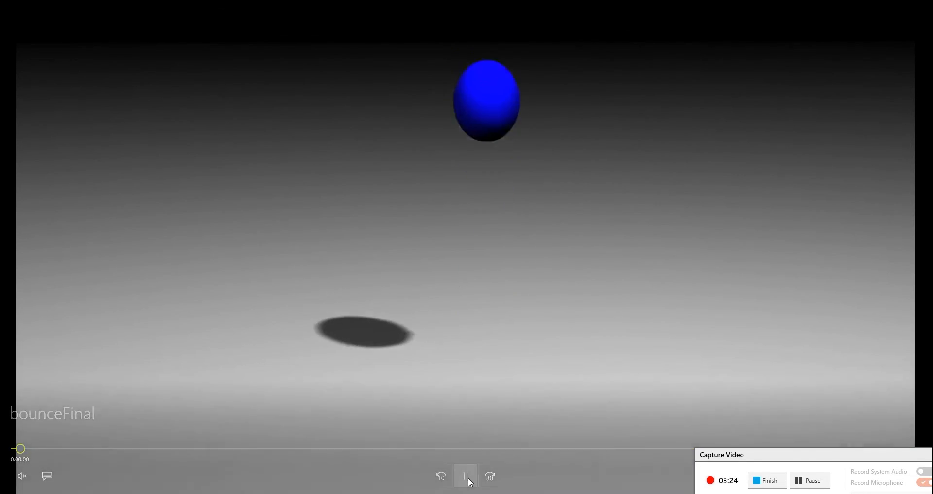
pyautogui.click(465, 476)
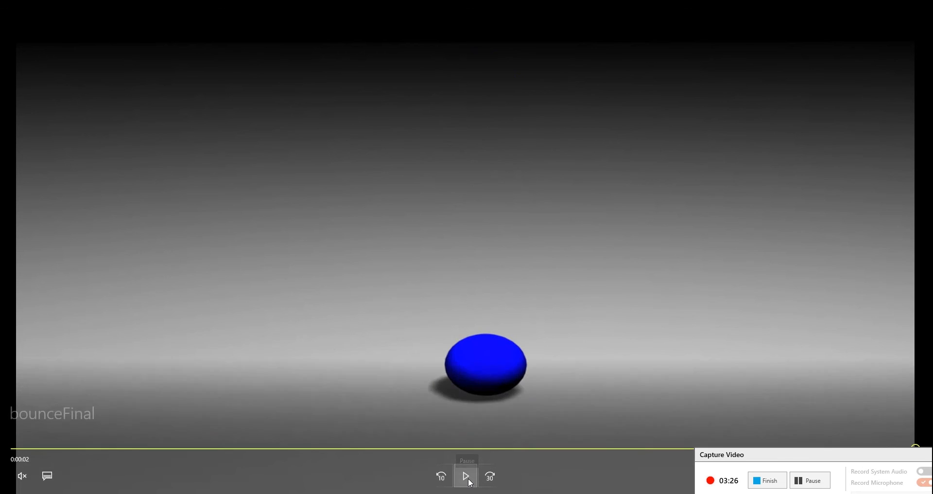